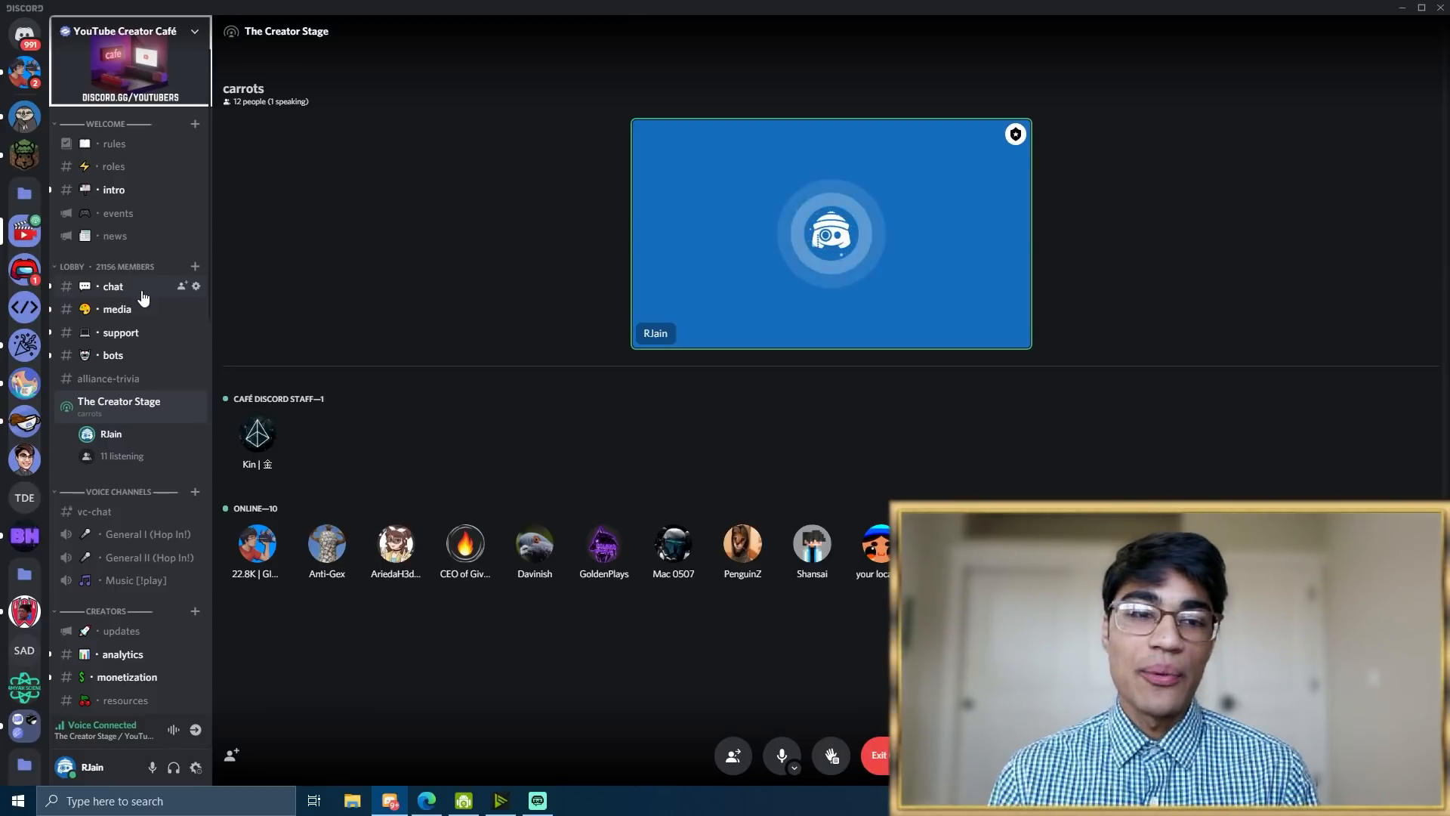
Delete the existing The Creator Stage channel after briefly visiting the chat channel
{"action": "left_click", "coordinate": [112, 285]}
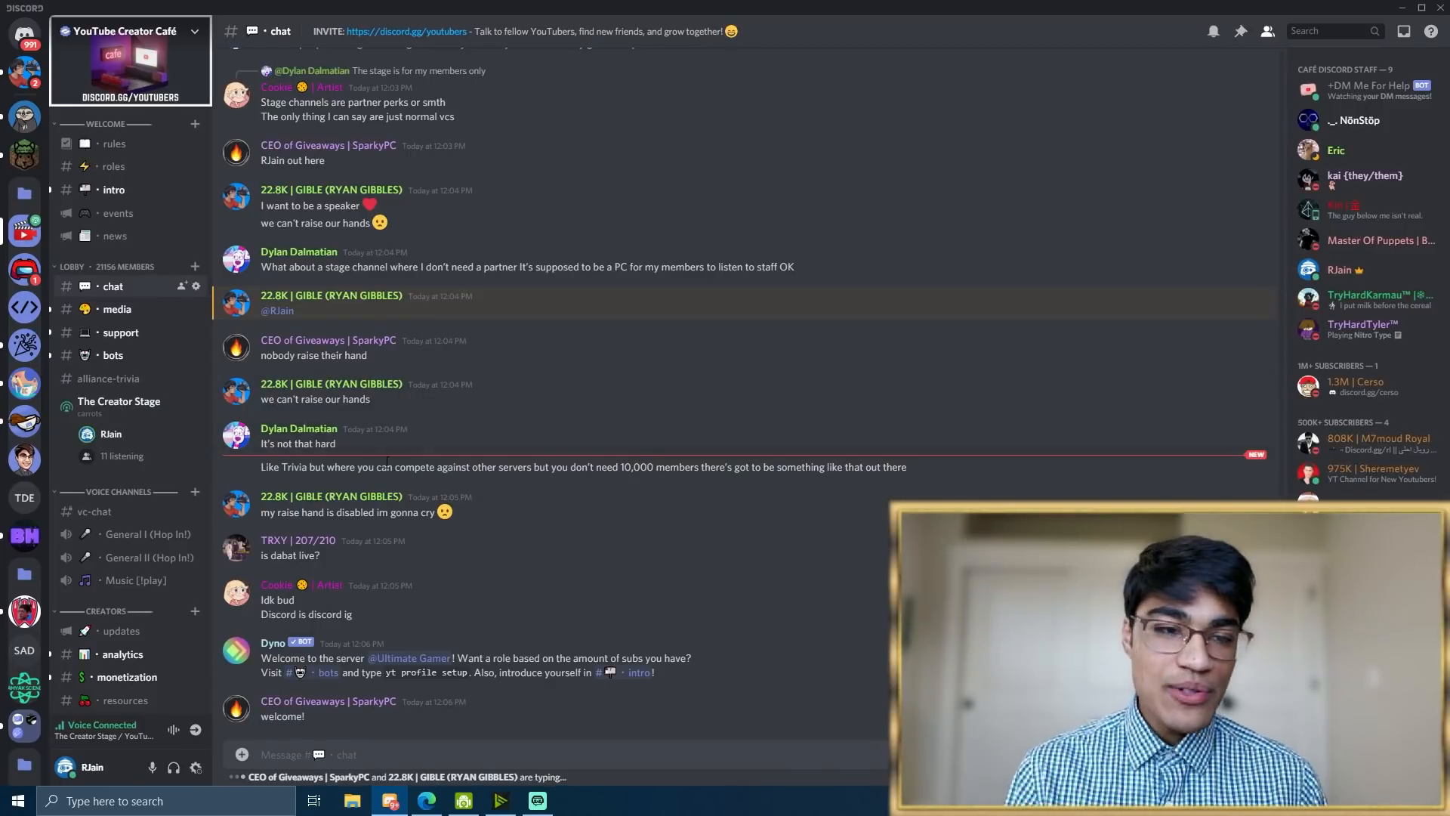
{"action": "left_click", "coordinate": [120, 400]}
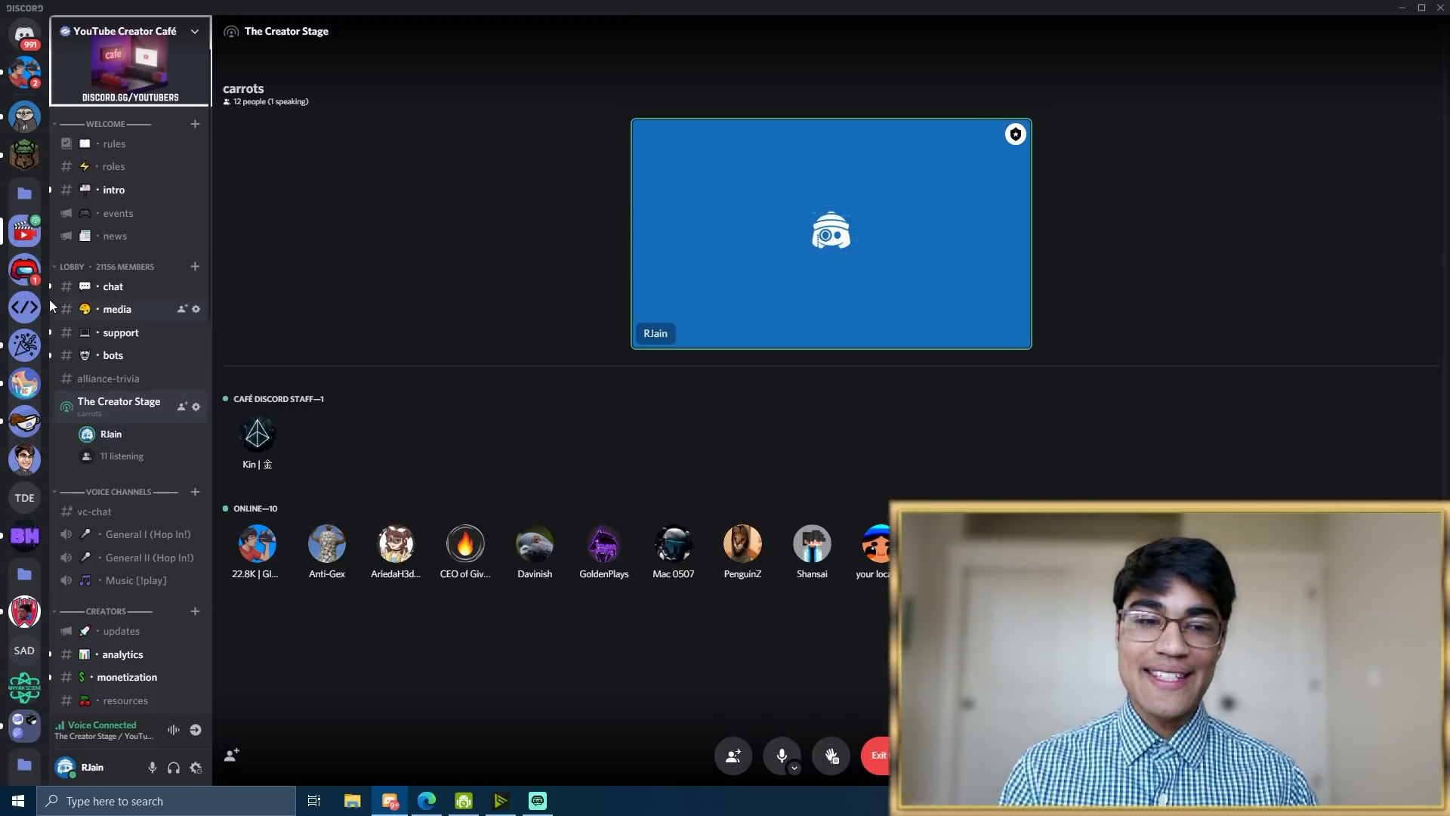
{"action": "mouse_move", "coordinate": [195, 406]}
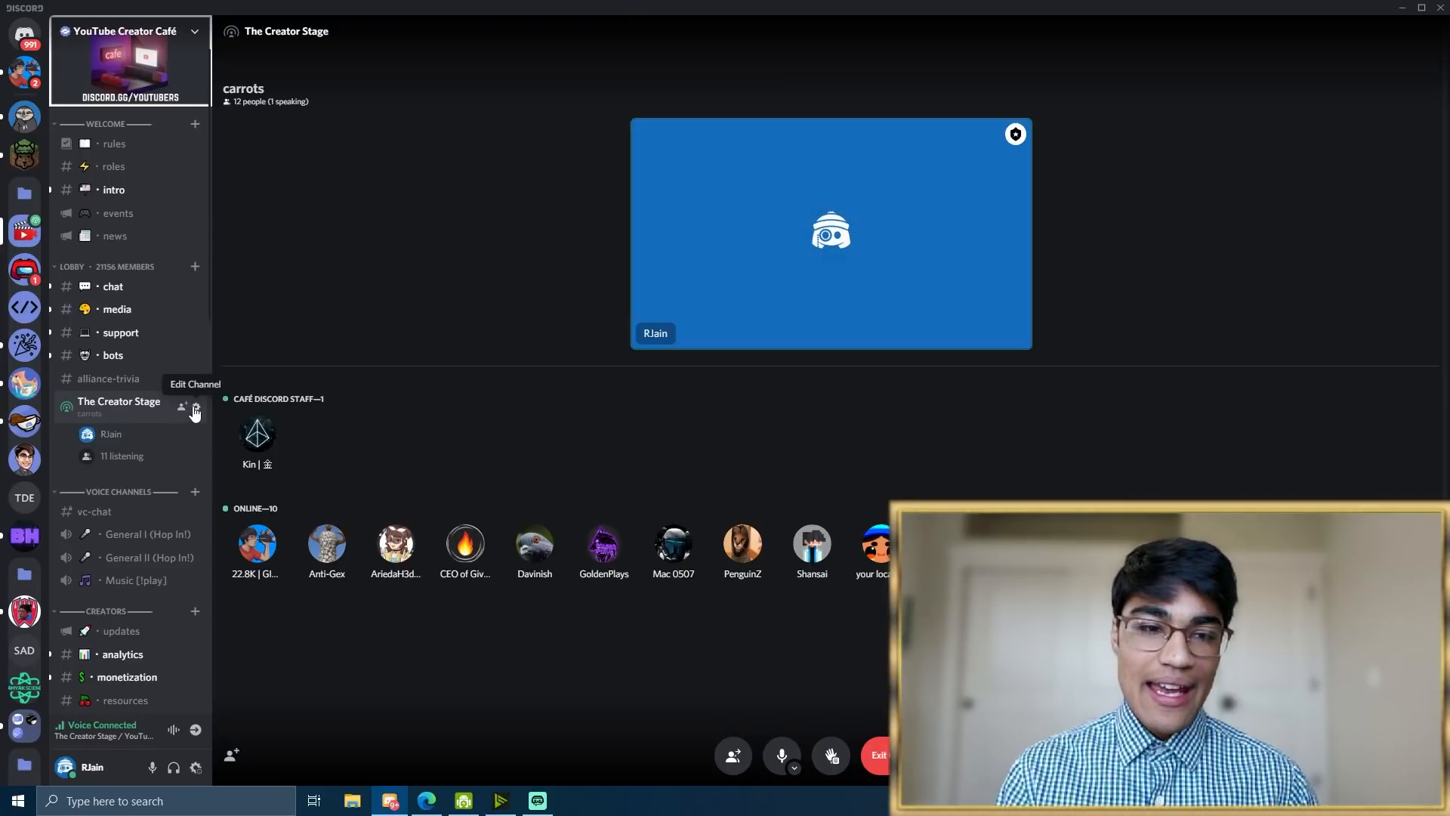
{"action": "left_click", "coordinate": [194, 407]}
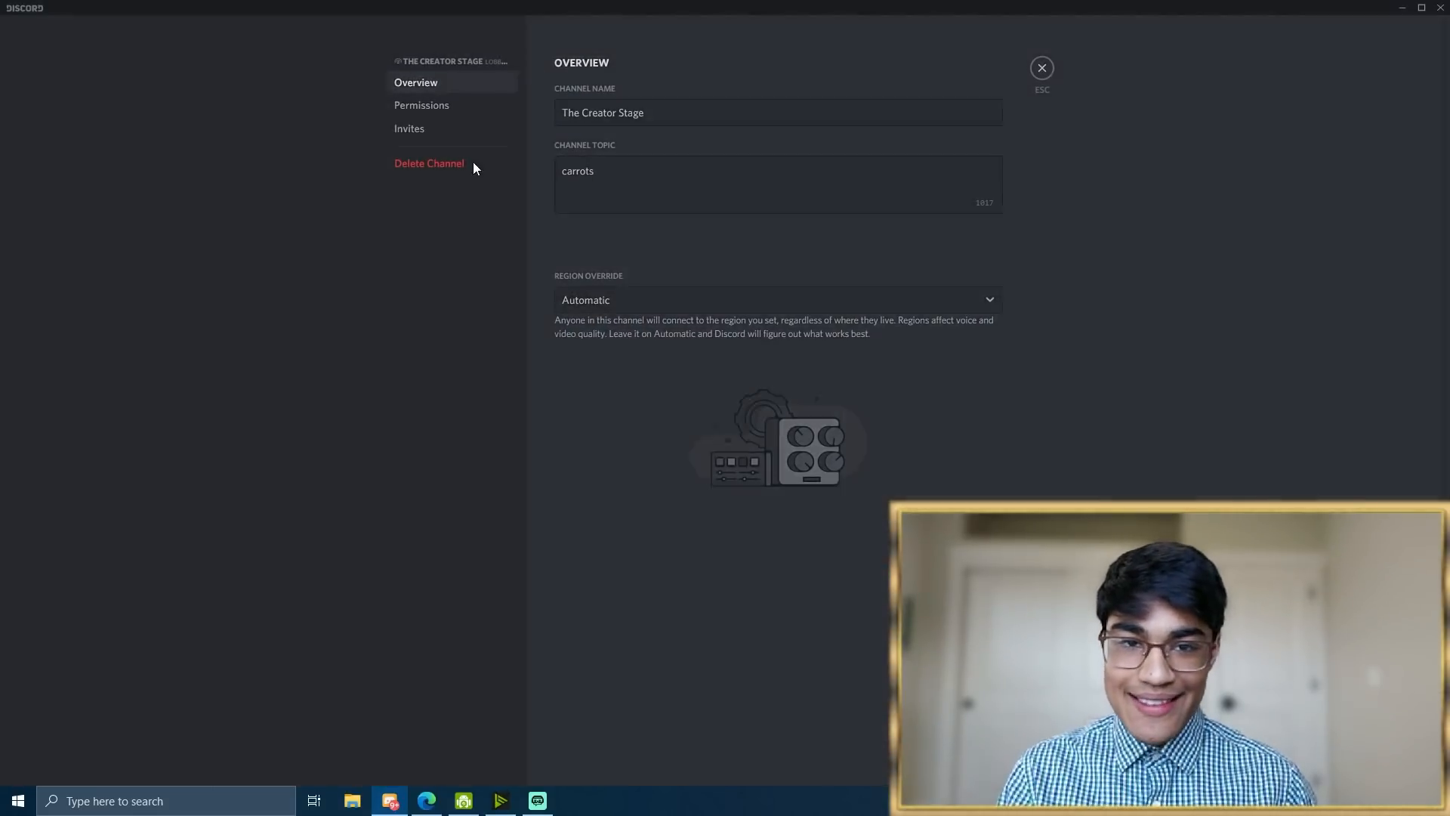
{"action": "left_click", "coordinate": [1041, 68]}
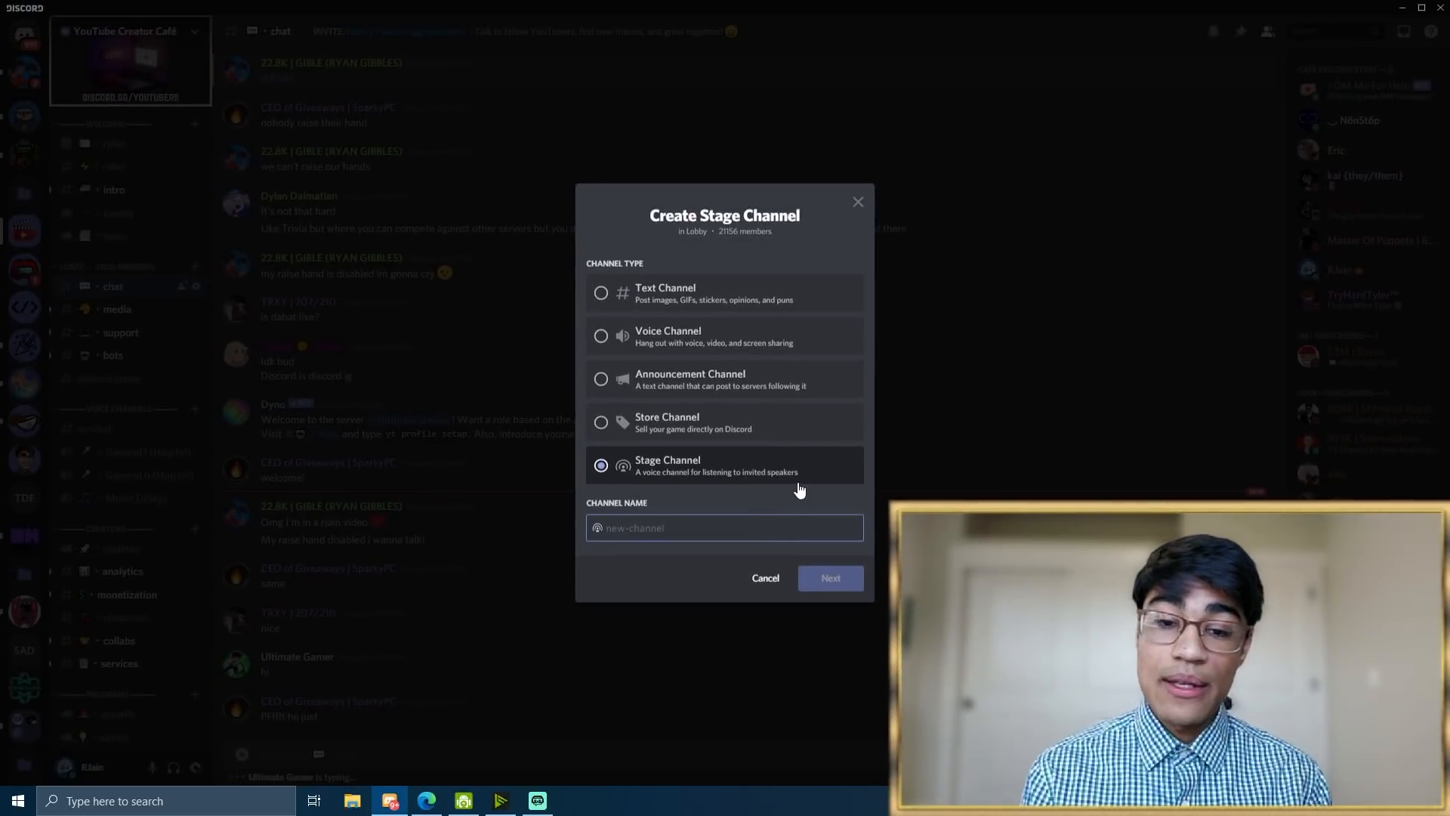
Create a new Stage Channel named Carrots in the Lobby category
{"action": "type", "text": "Carrots"}
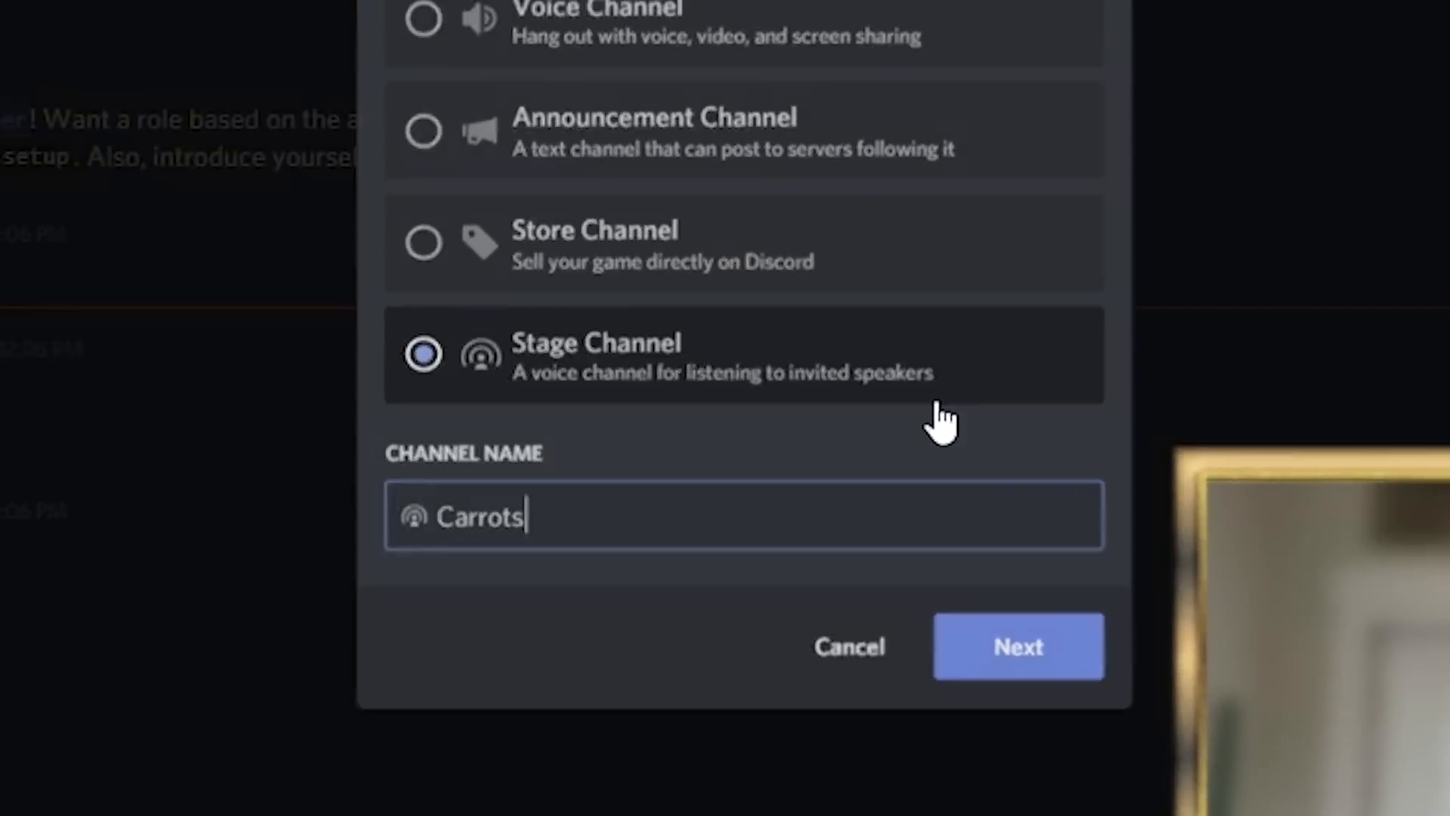
{"action": "left_click", "coordinate": [1016, 645]}
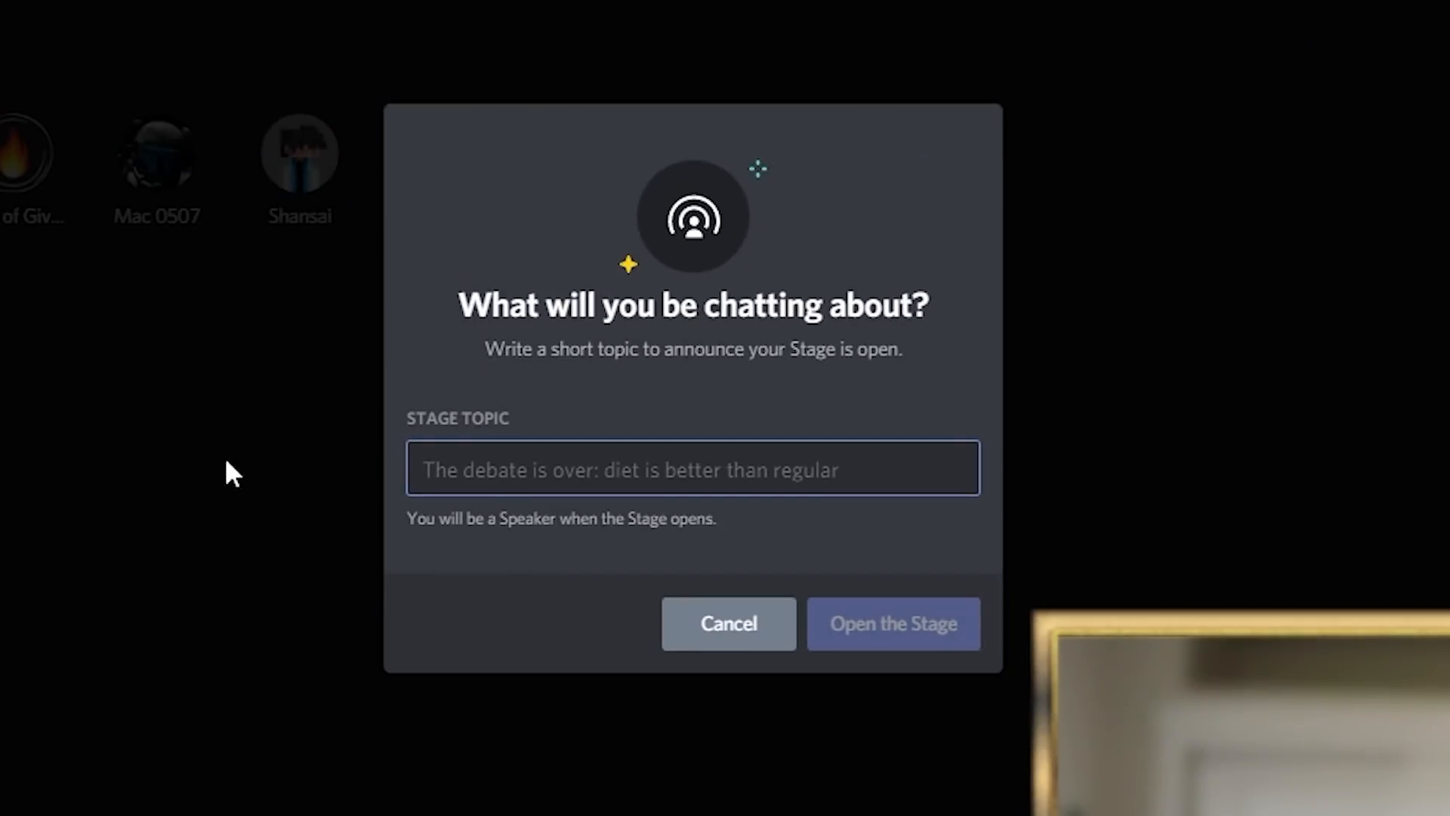
{"action": "mouse_move", "coordinate": [848, 427]}
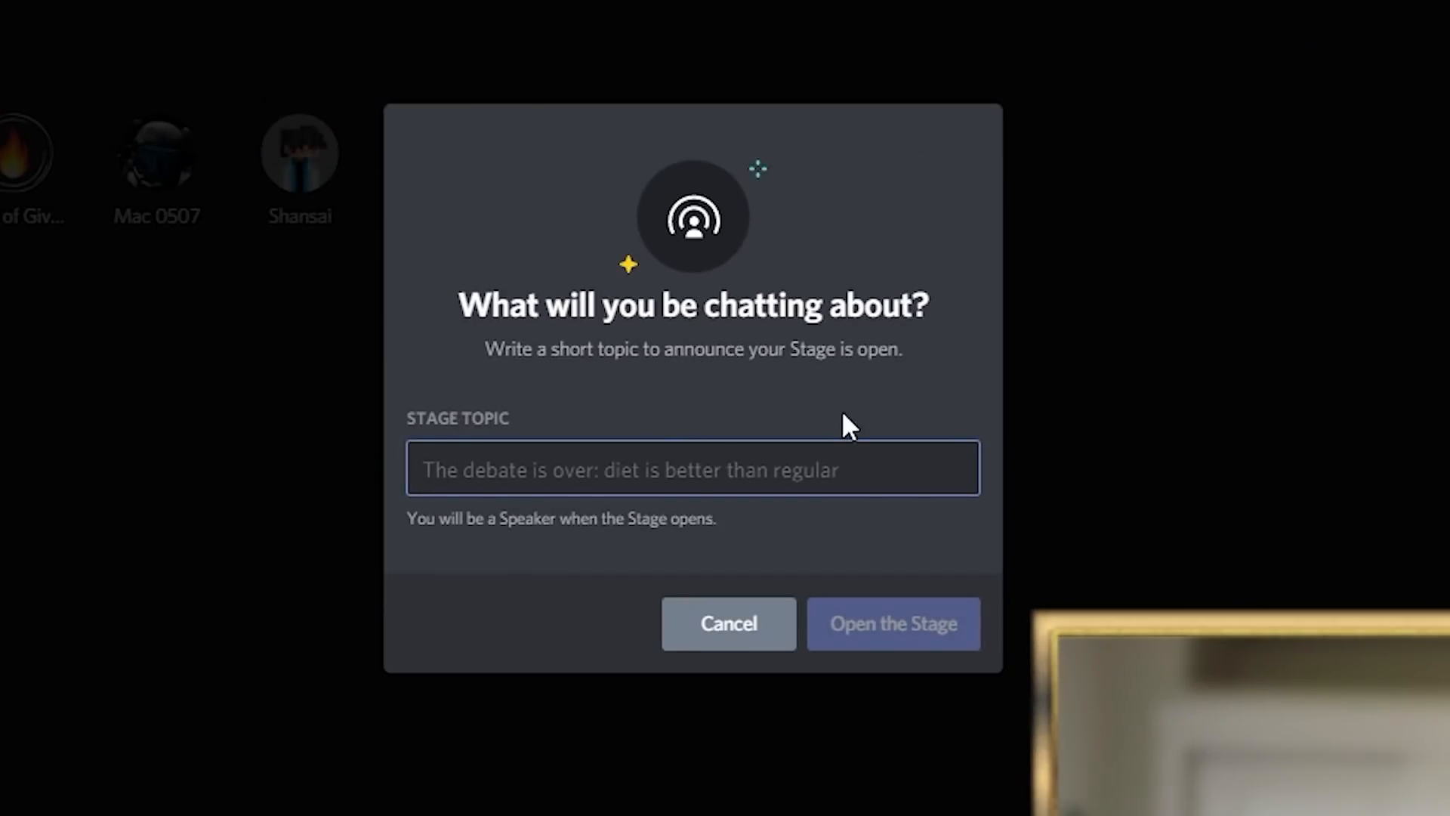
Enter the stage topic and open the Carrots stage with the user as speaker
{"action": "left_click", "coordinate": [694, 469]}
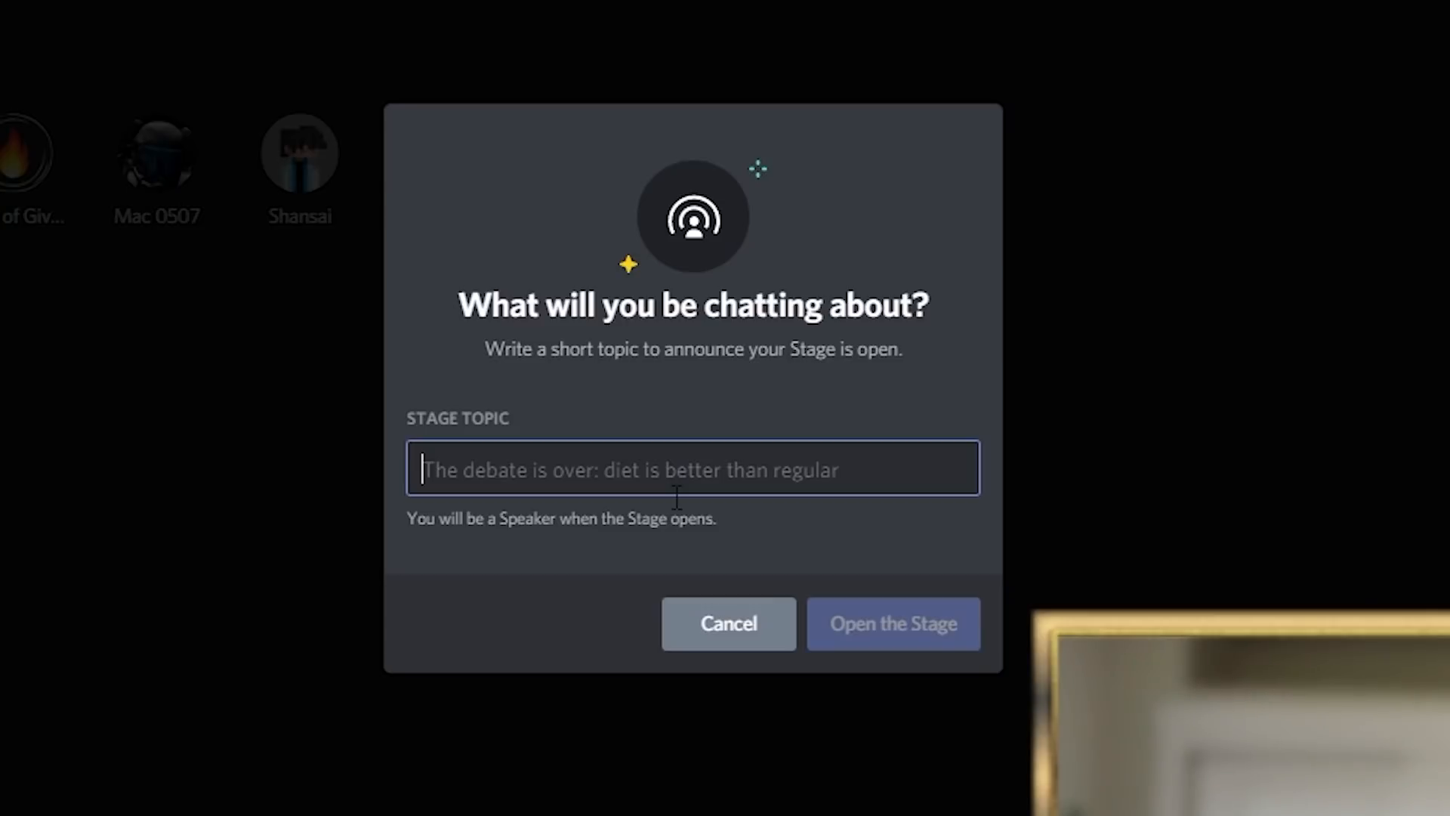
{"action": "left_click", "coordinate": [893, 624]}
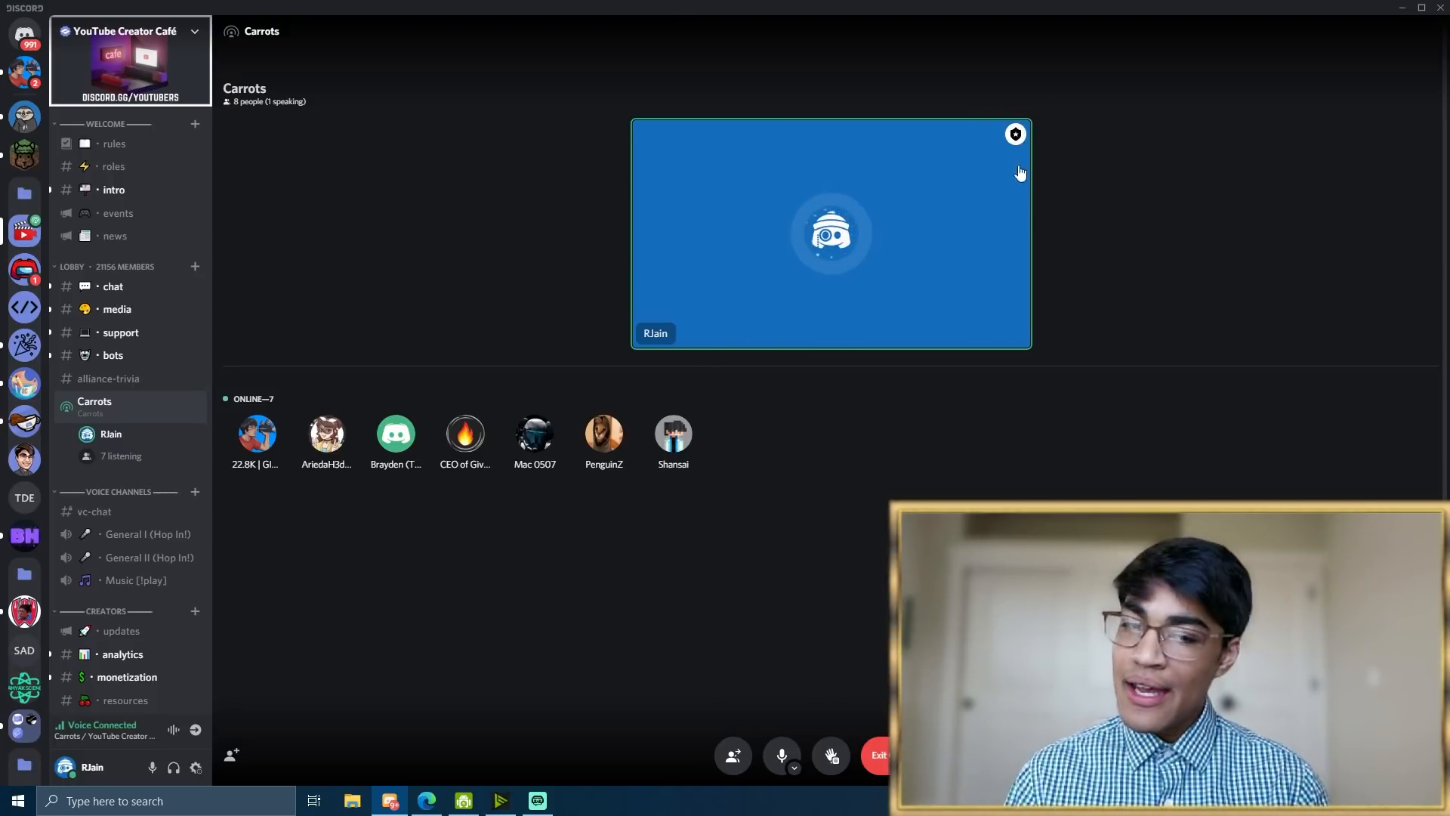
{"action": "right_click", "coordinate": [94, 407]}
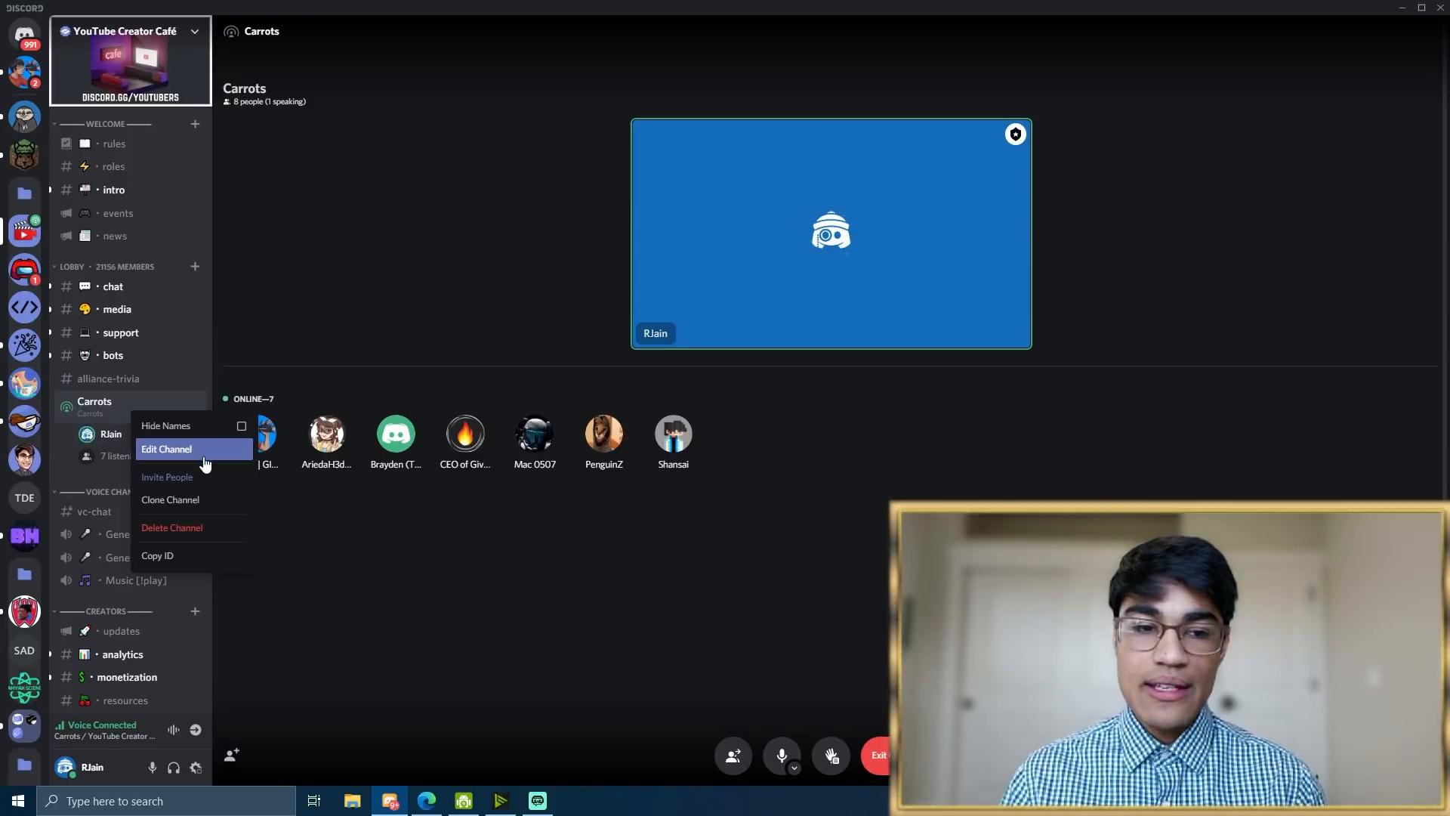
{"action": "left_click", "coordinate": [166, 449]}
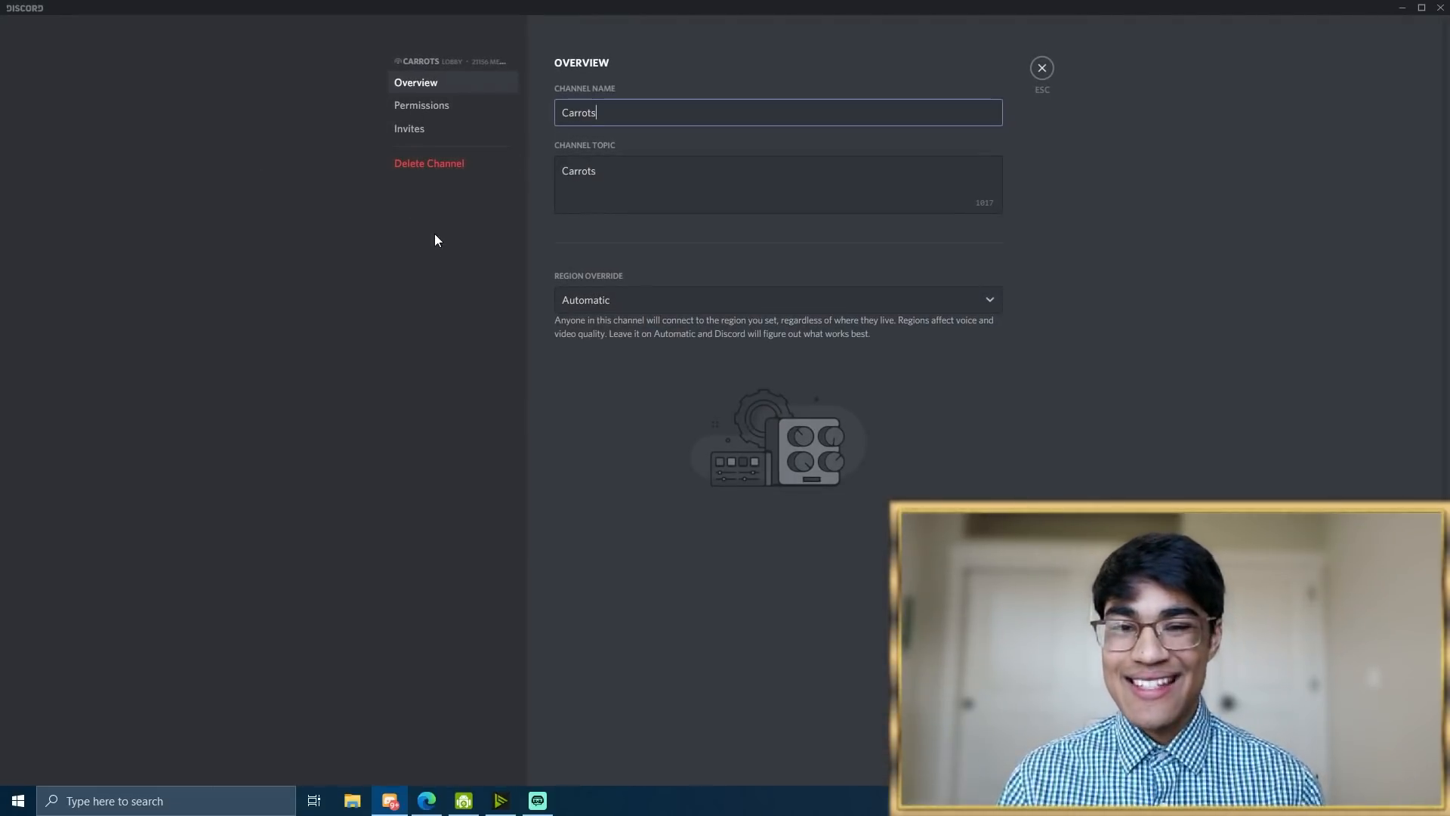
{"action": "left_click", "coordinate": [1041, 68]}
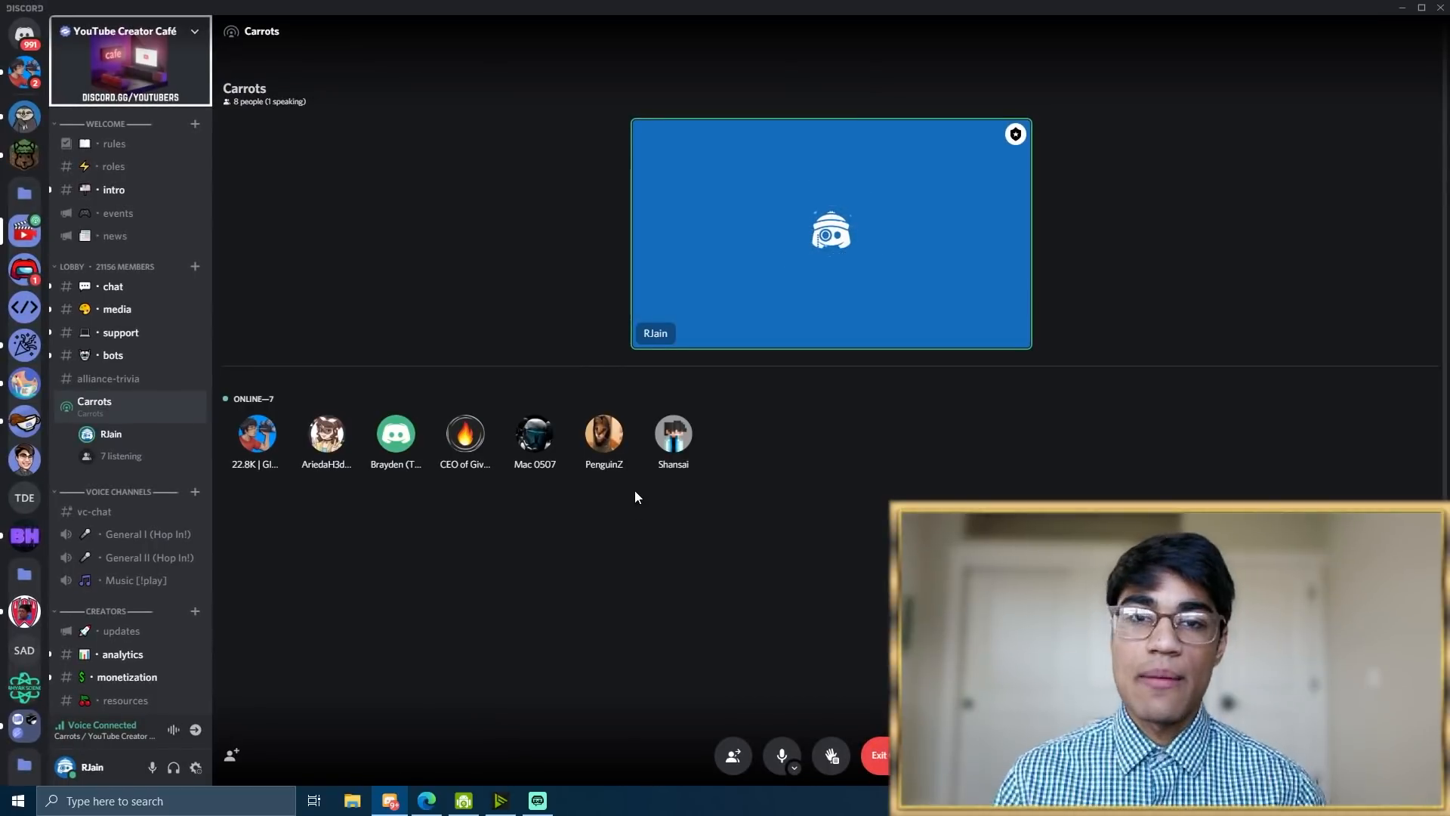
{"action": "mouse_move", "coordinate": [732, 755]}
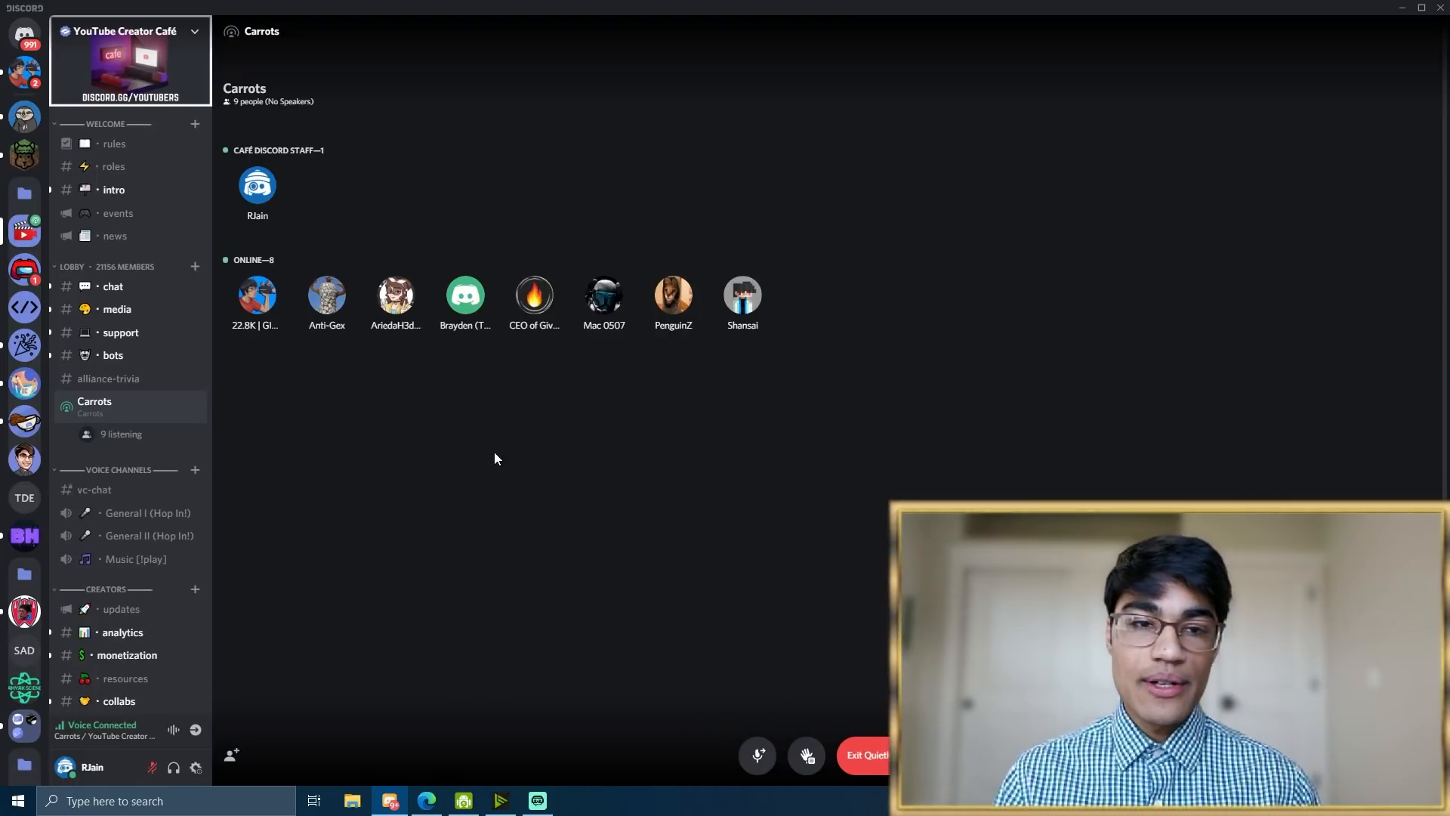
{"action": "mouse_move", "coordinate": [654, 529]}
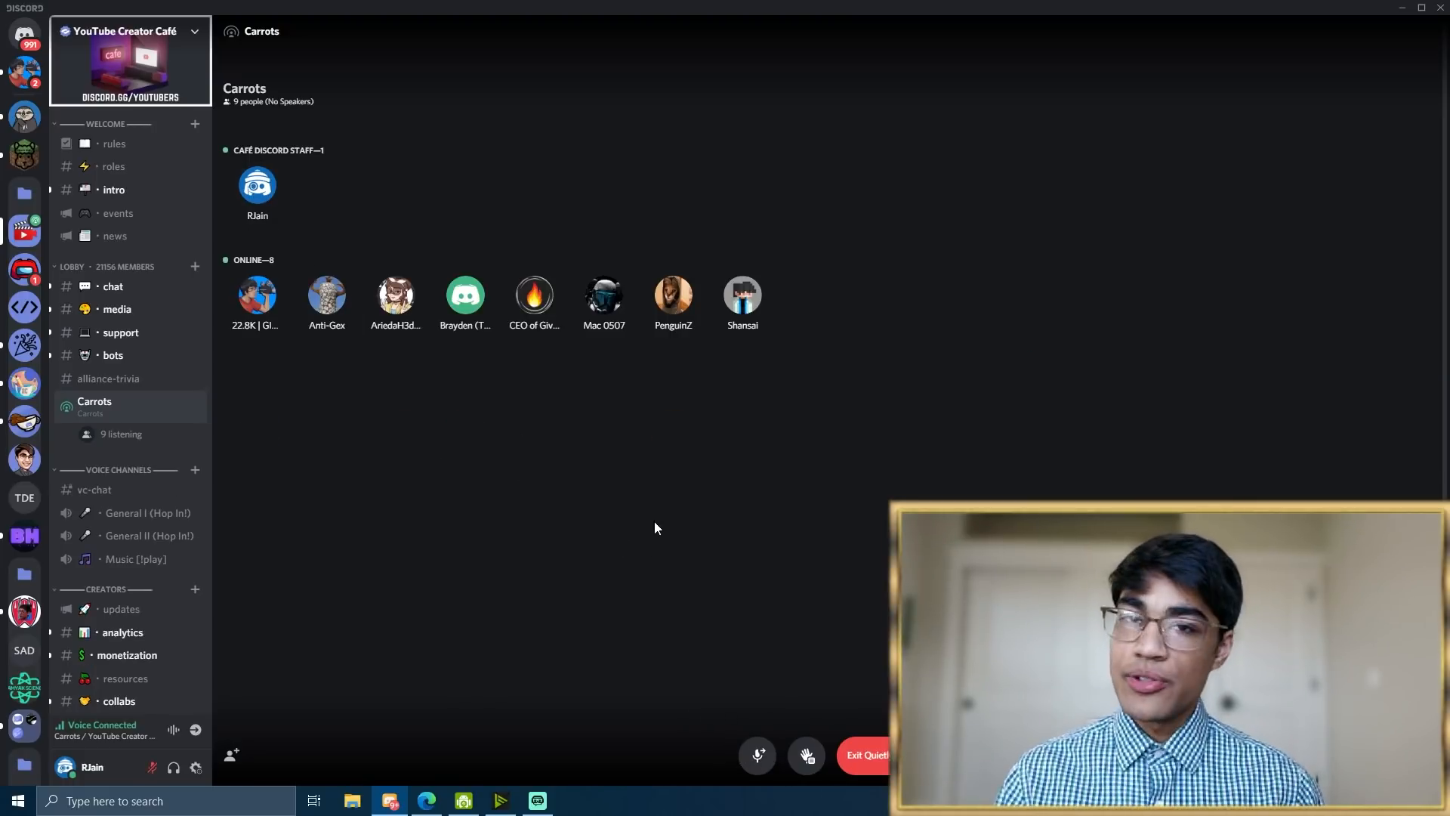
{"action": "mouse_move", "coordinate": [757, 756]}
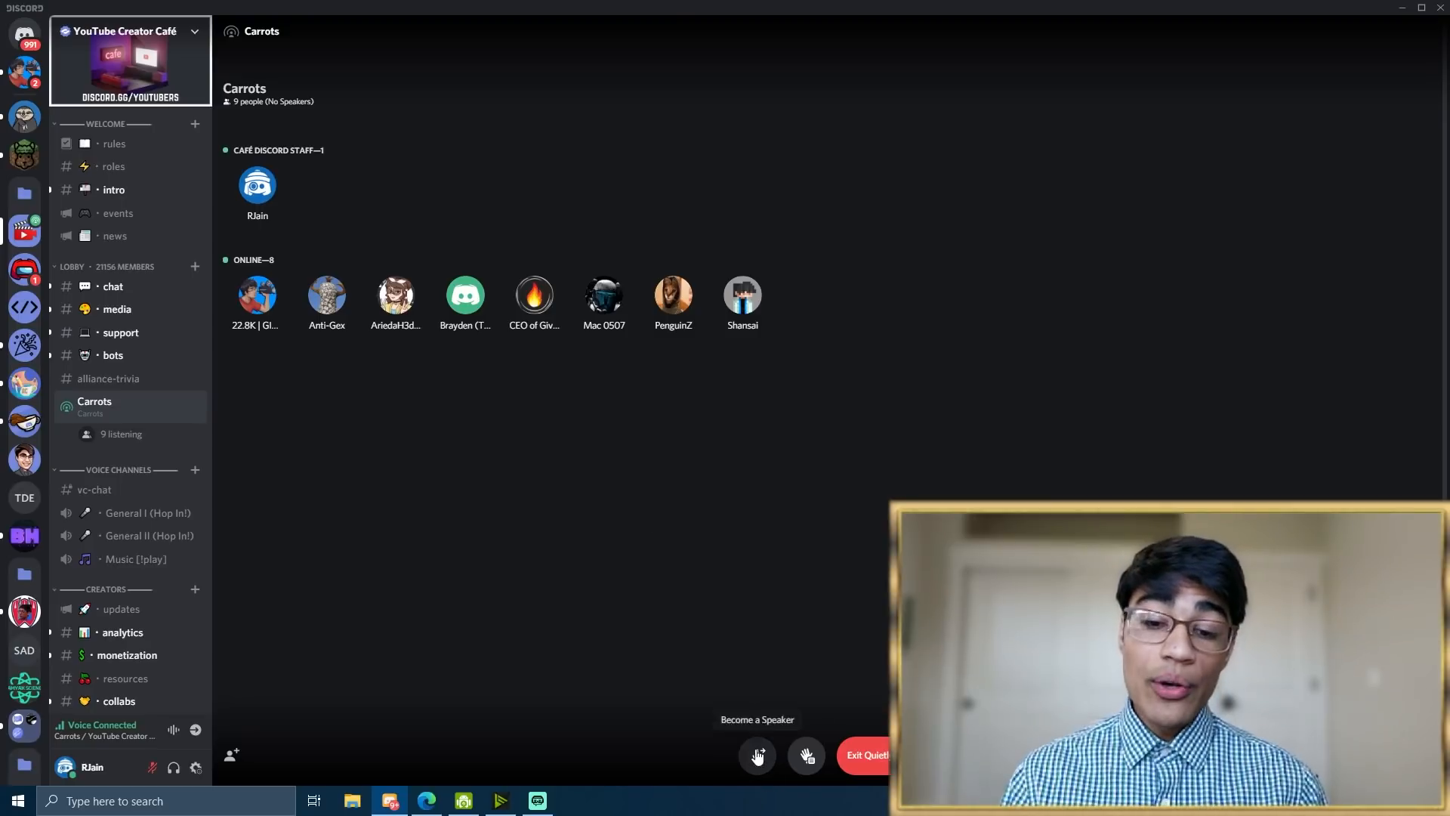
{"action": "left_click", "coordinate": [757, 756]}
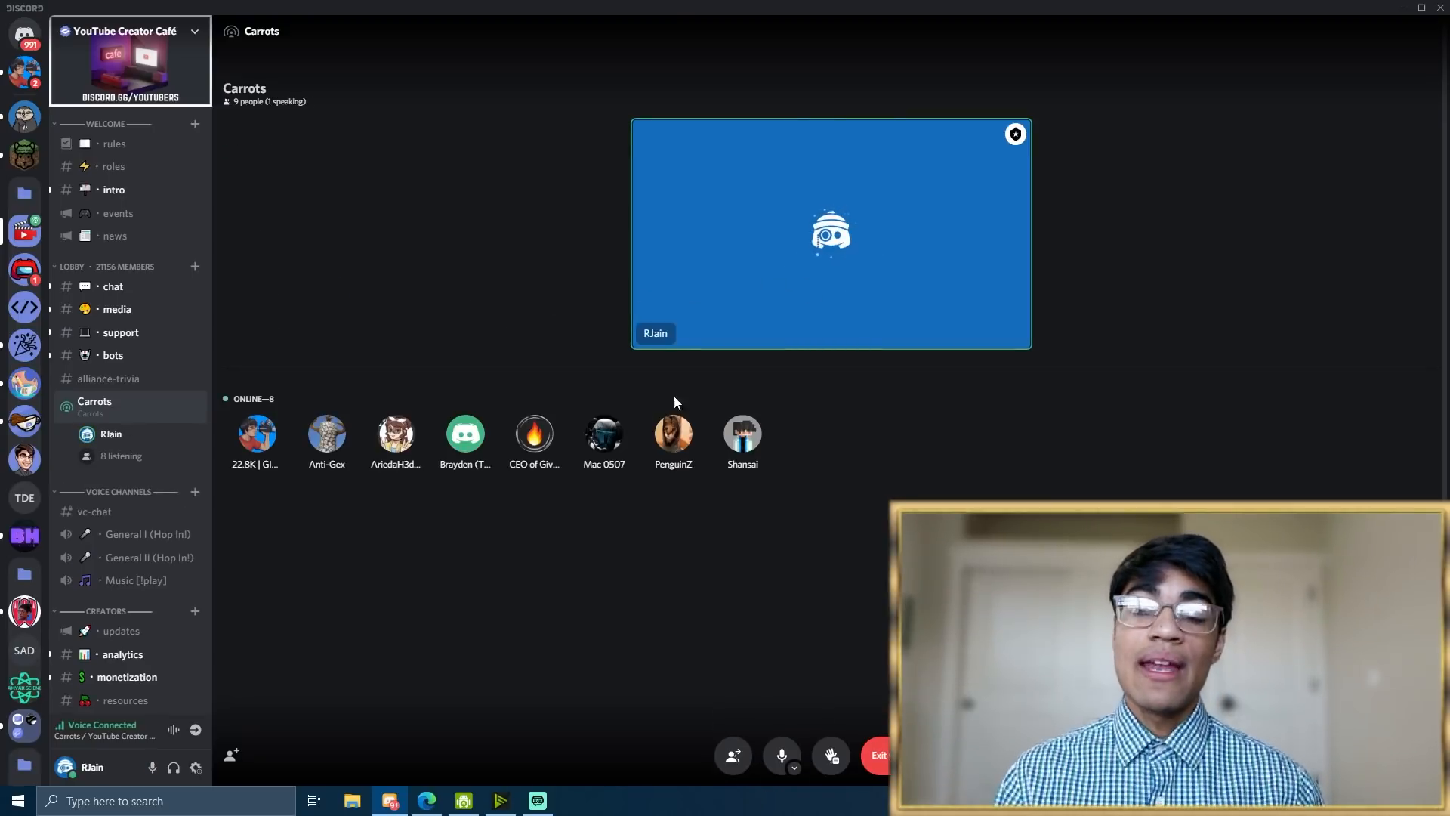
{"action": "mouse_move", "coordinate": [343, 487]}
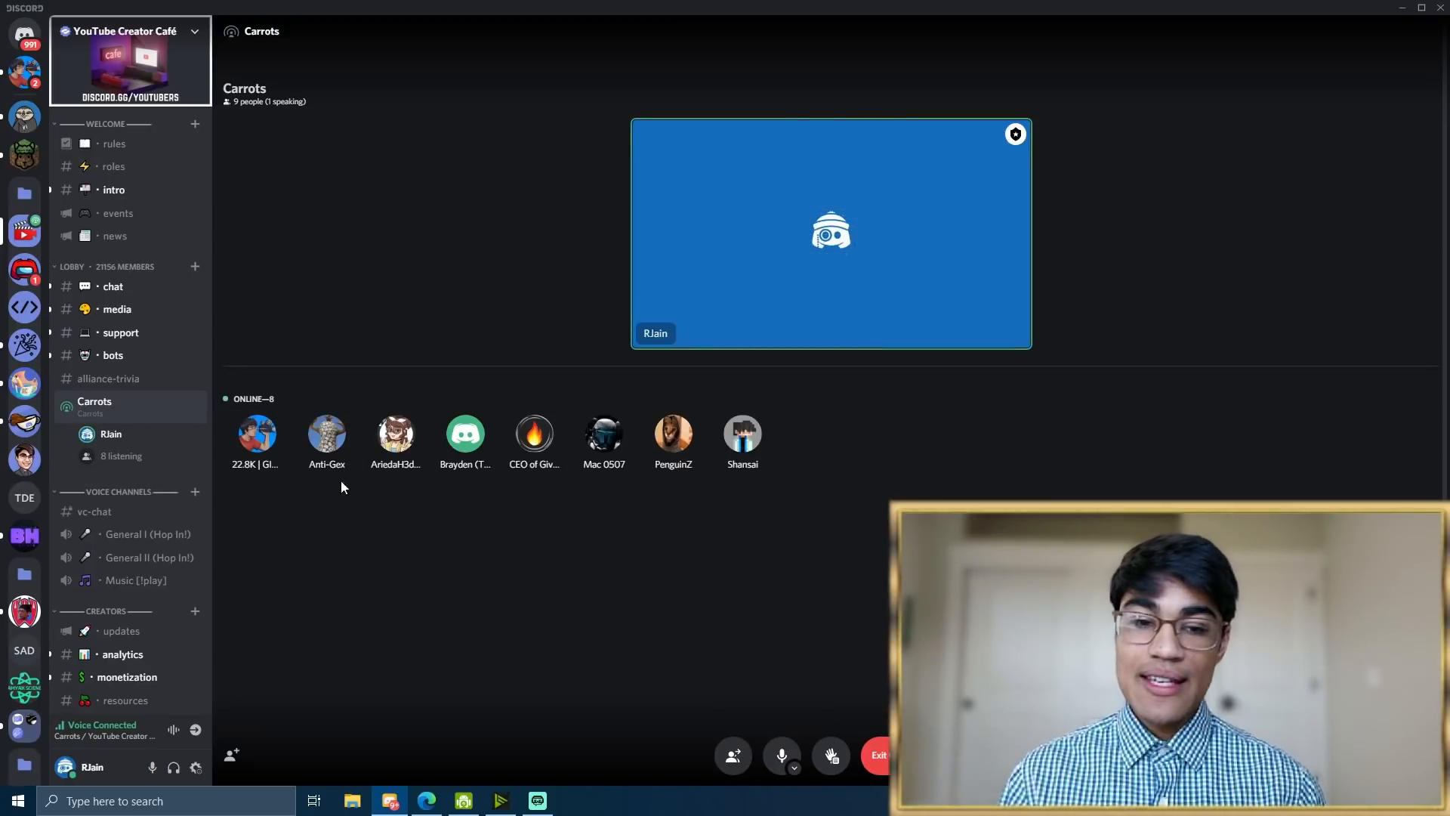
{"action": "mouse_move", "coordinate": [533, 435]}
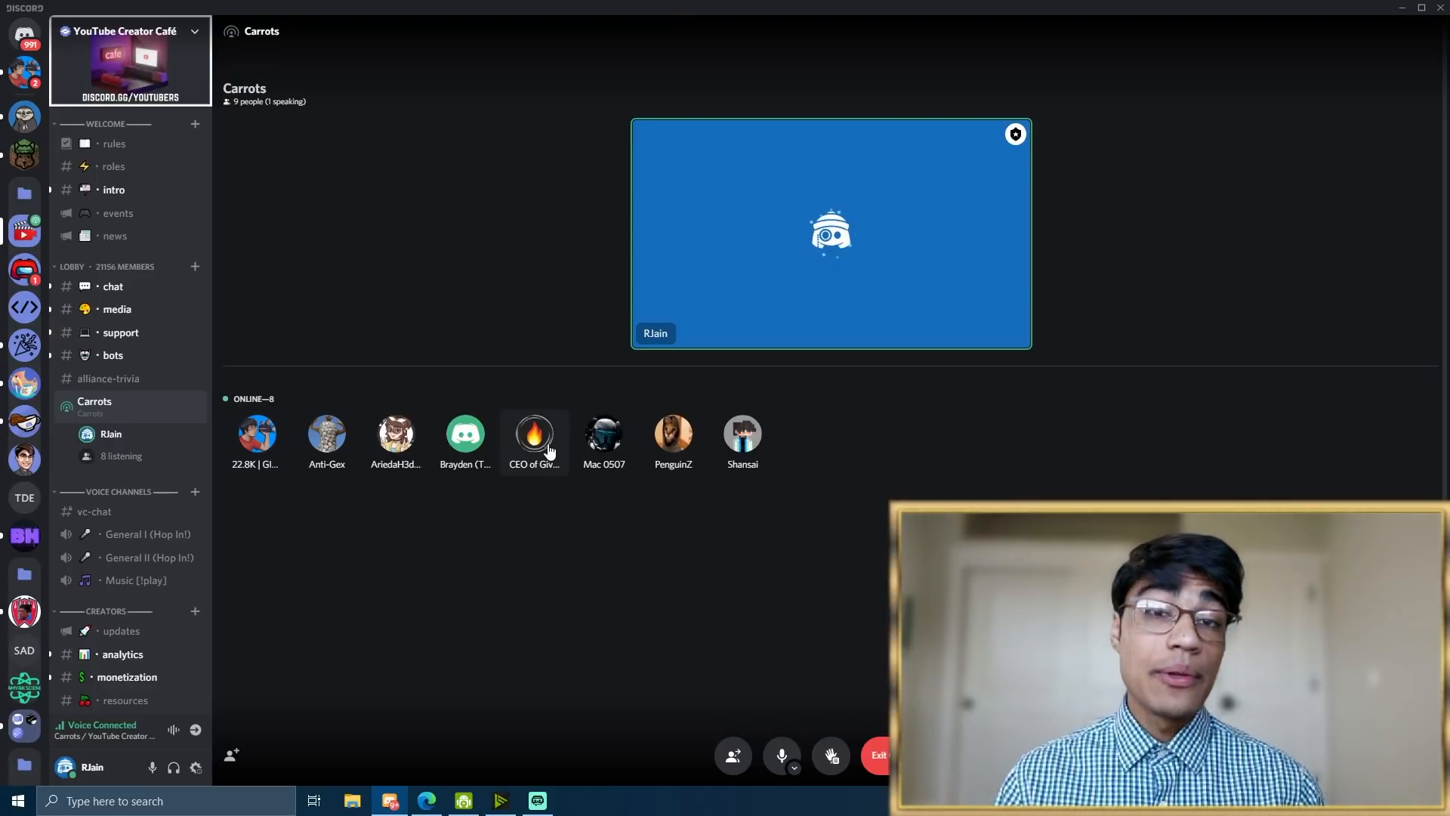
Review requests to speak and move the other speaker back into the audience
{"action": "left_click", "coordinate": [828, 755]}
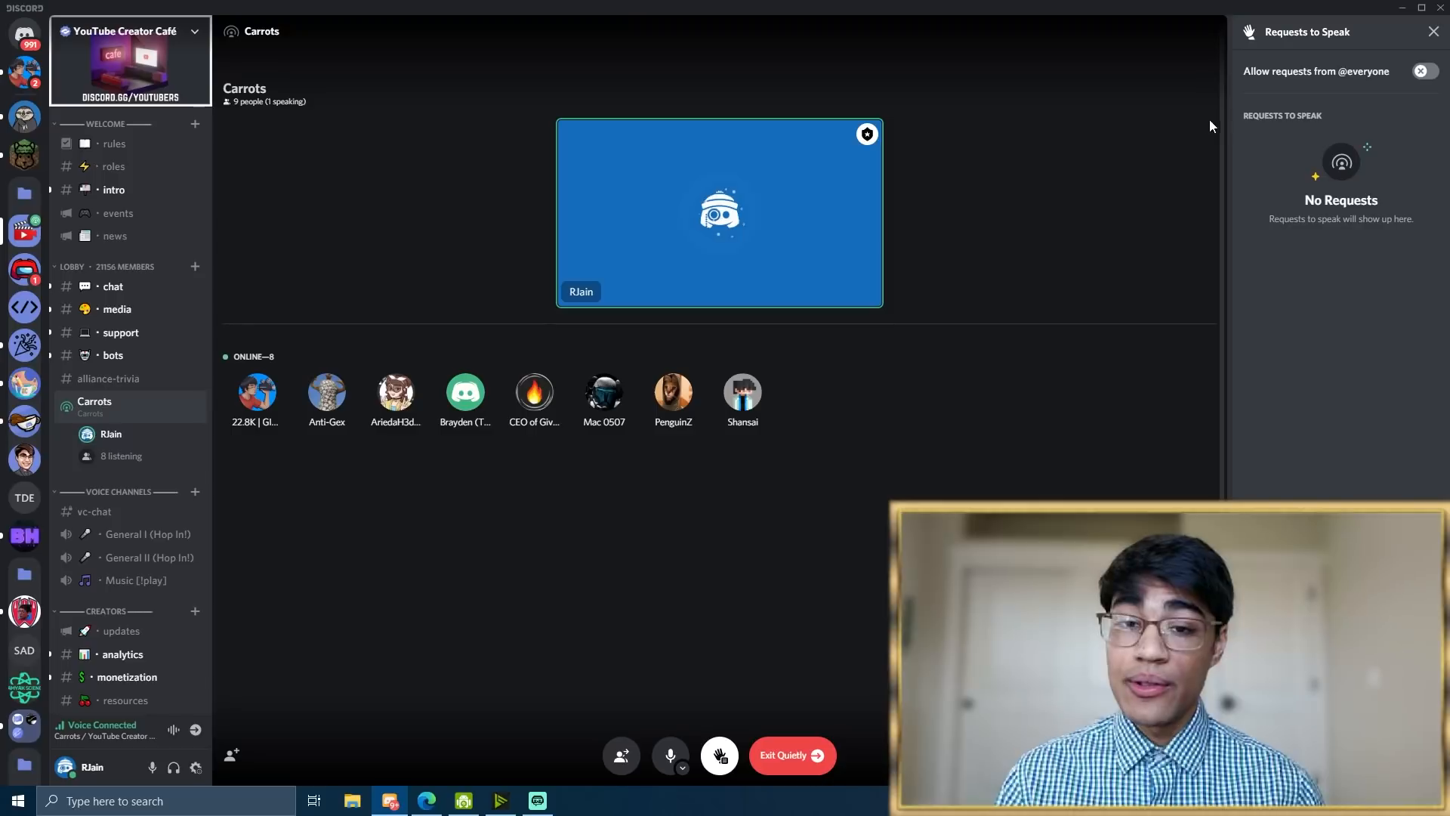
{"action": "mouse_move", "coordinate": [1309, 66]}
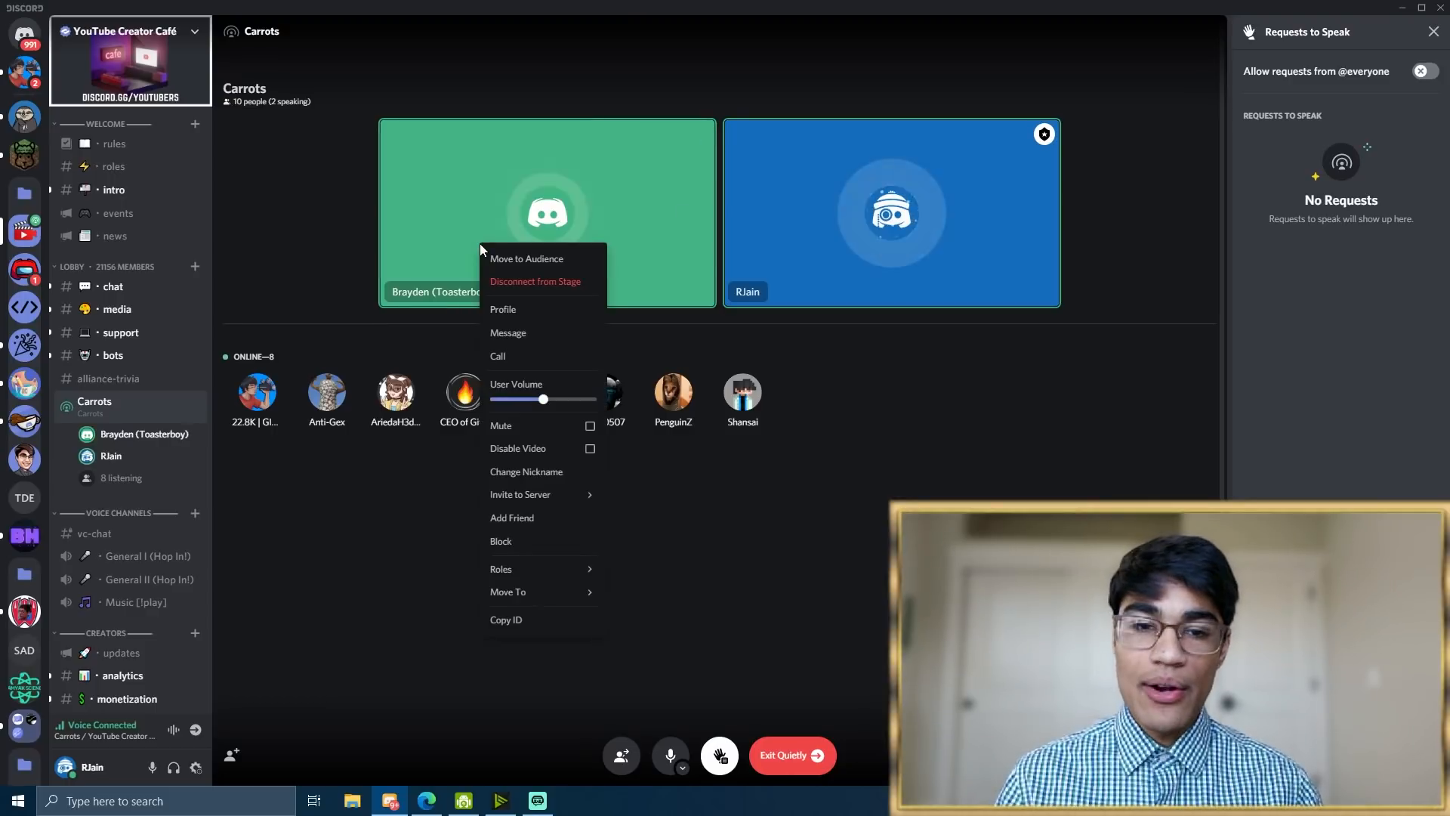
{"action": "mouse_move", "coordinate": [526, 258]}
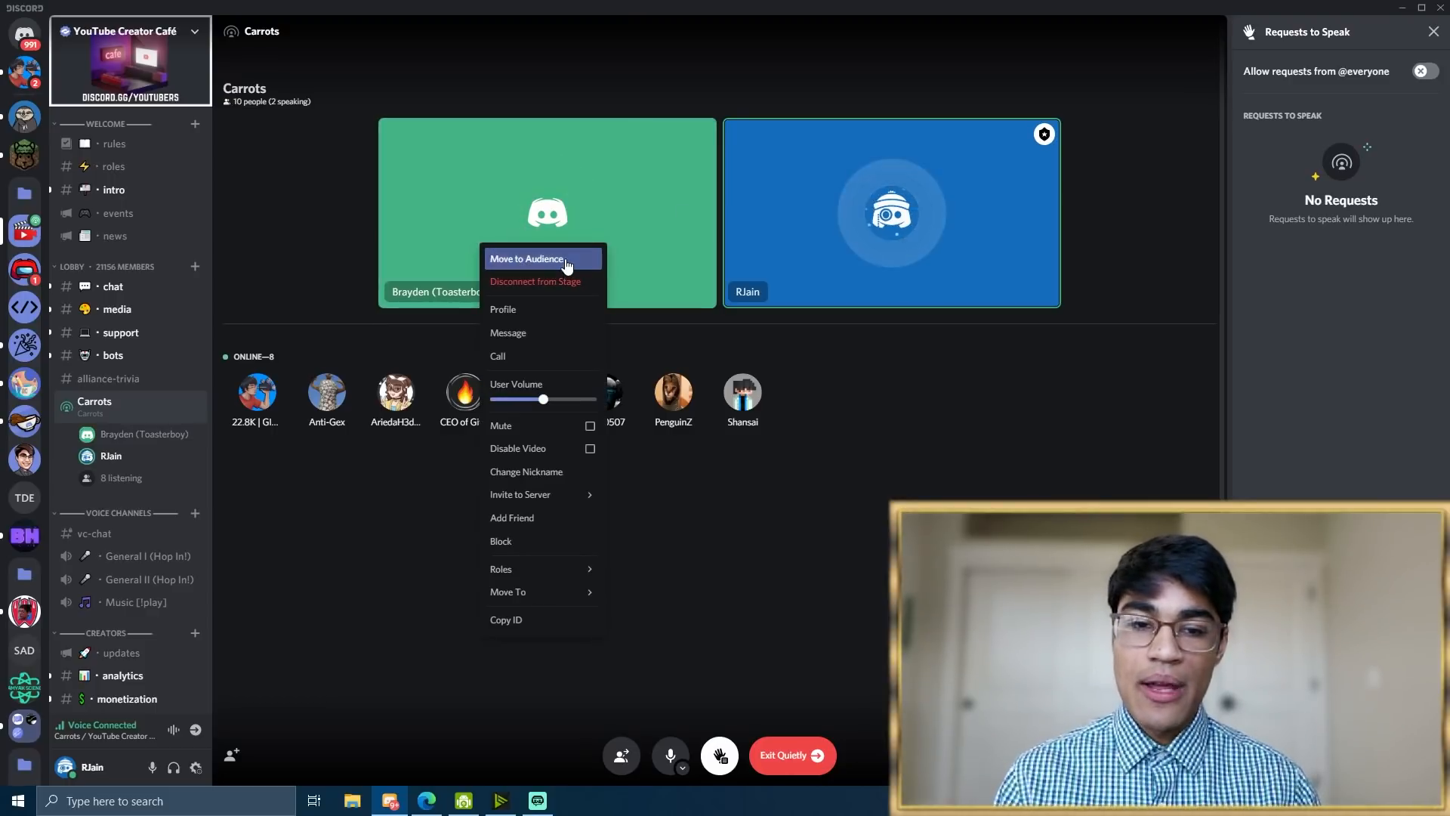
{"action": "left_click", "coordinate": [526, 258]}
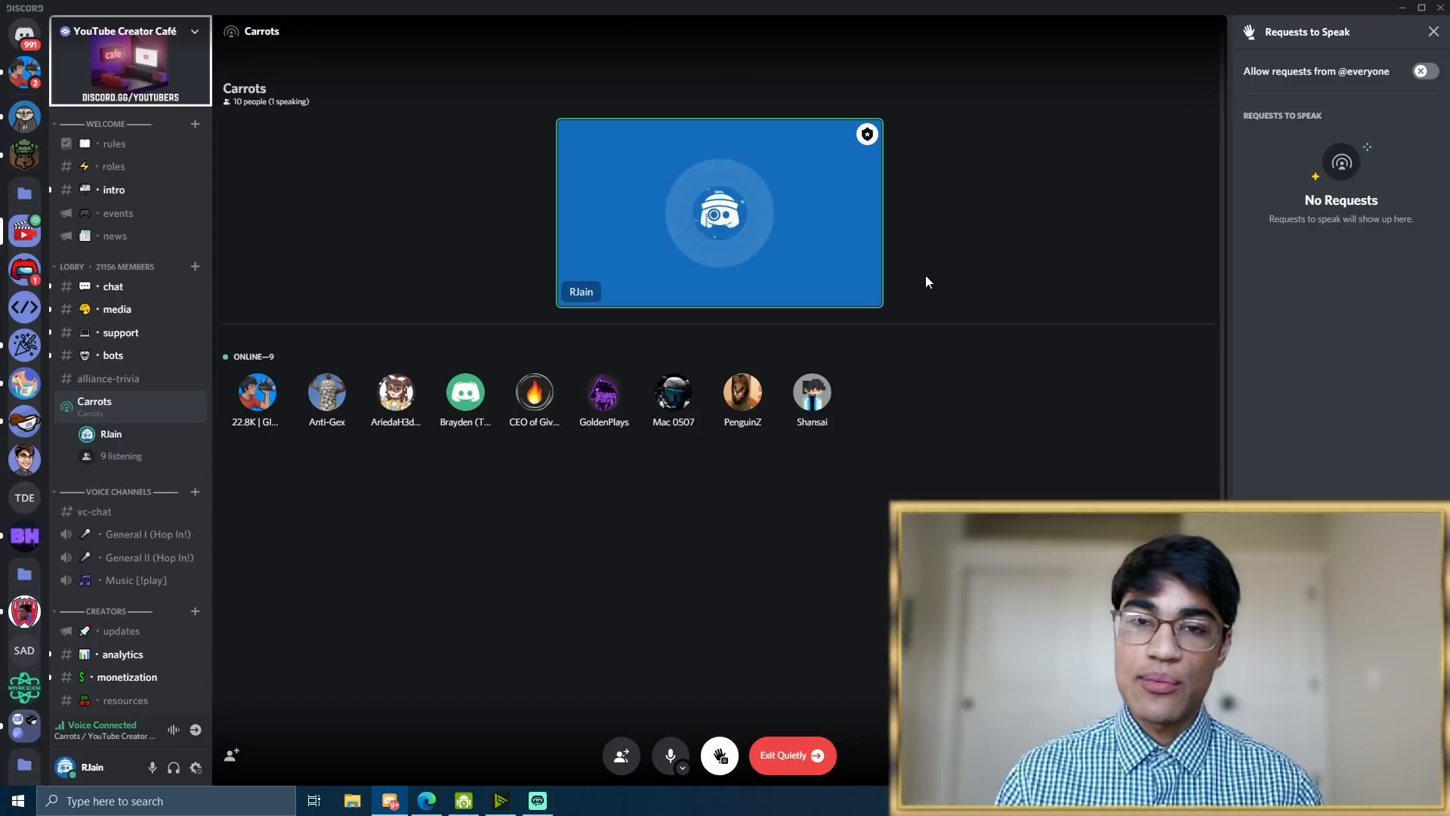
{"action": "mouse_move", "coordinate": [926, 273]}
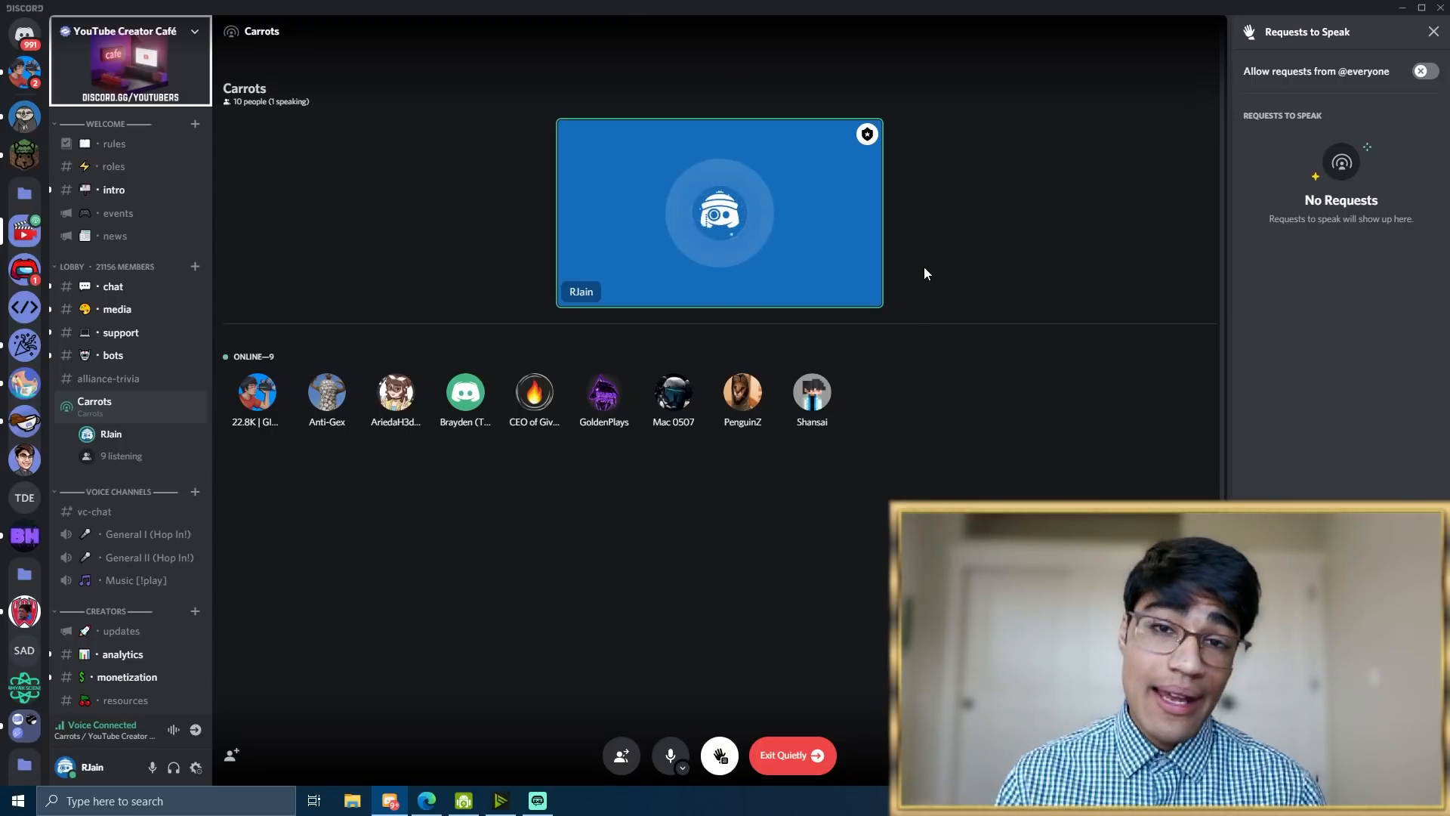
{"action": "mouse_move", "coordinate": [909, 312]}
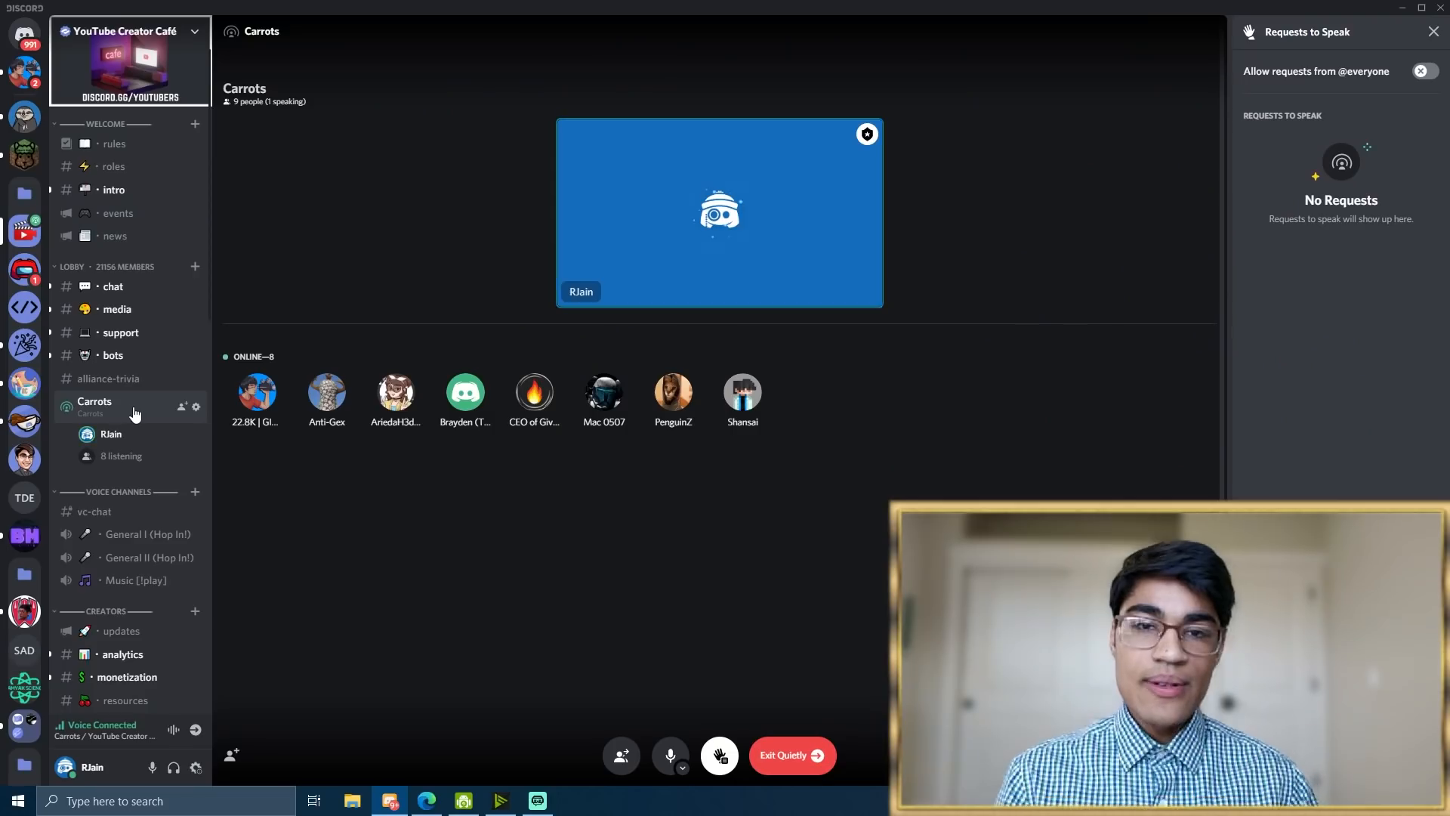
{"action": "right_click", "coordinate": [93, 402]}
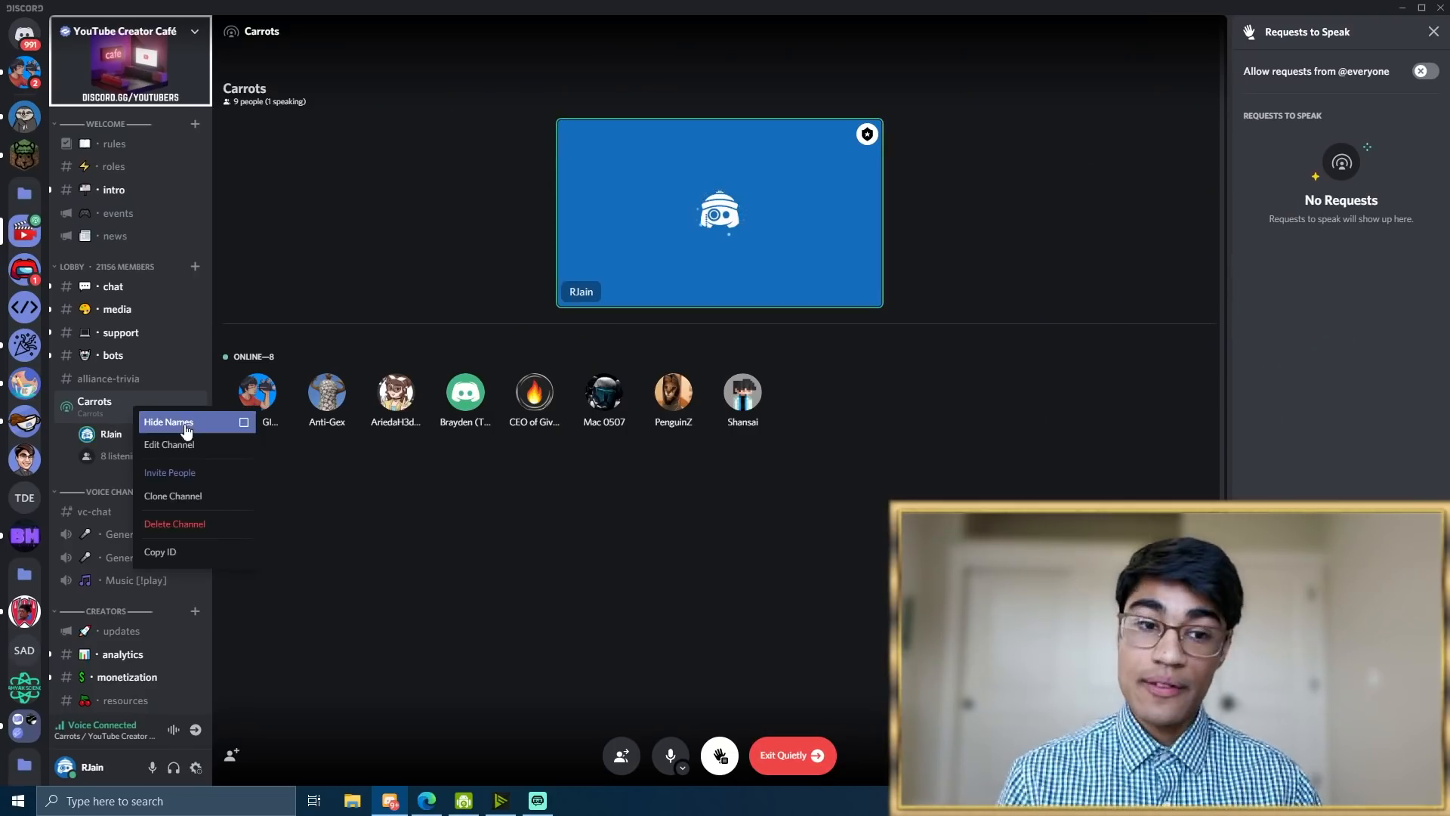
{"action": "left_click", "coordinate": [169, 444]}
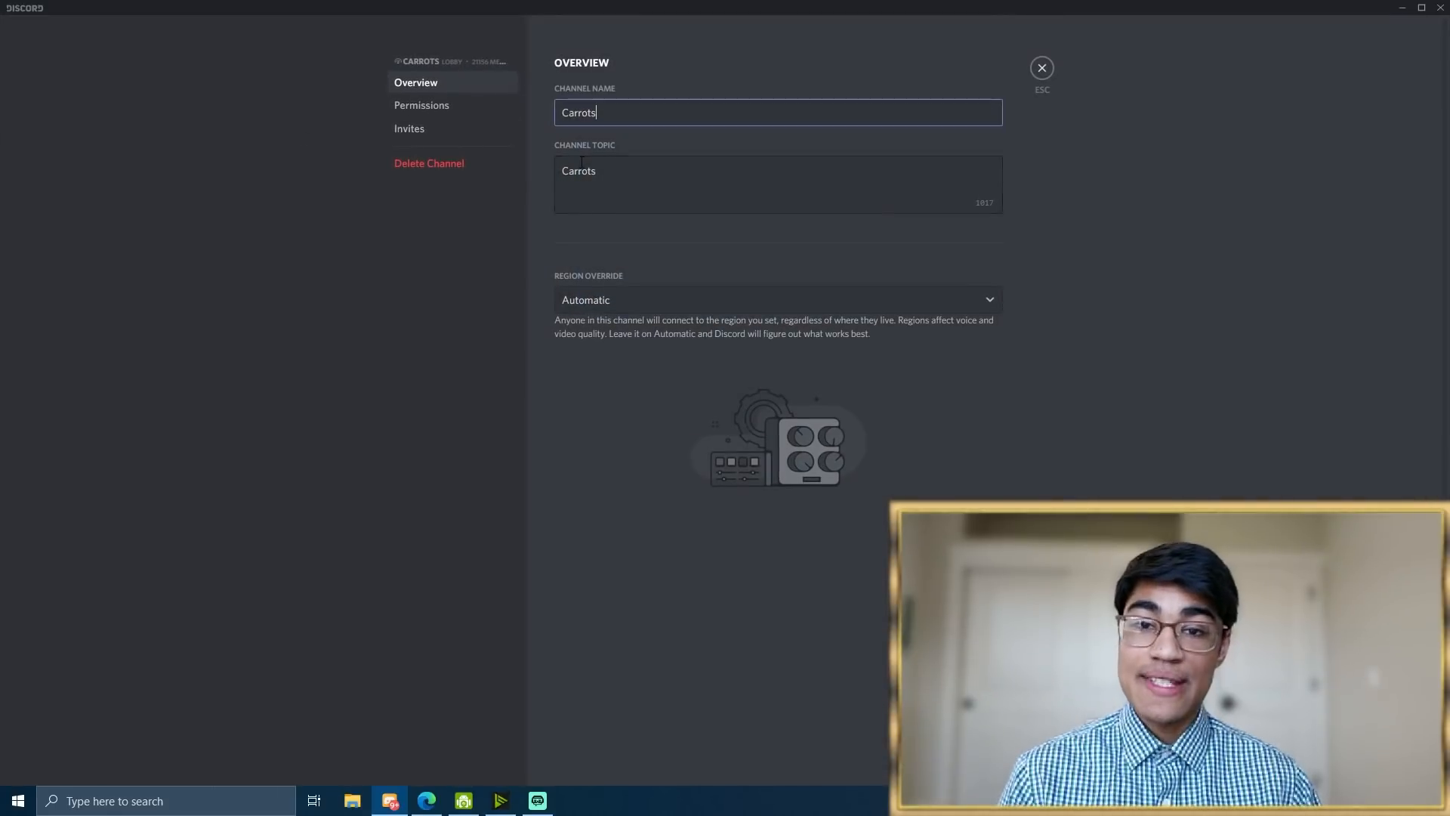
{"action": "left_click", "coordinate": [409, 129]}
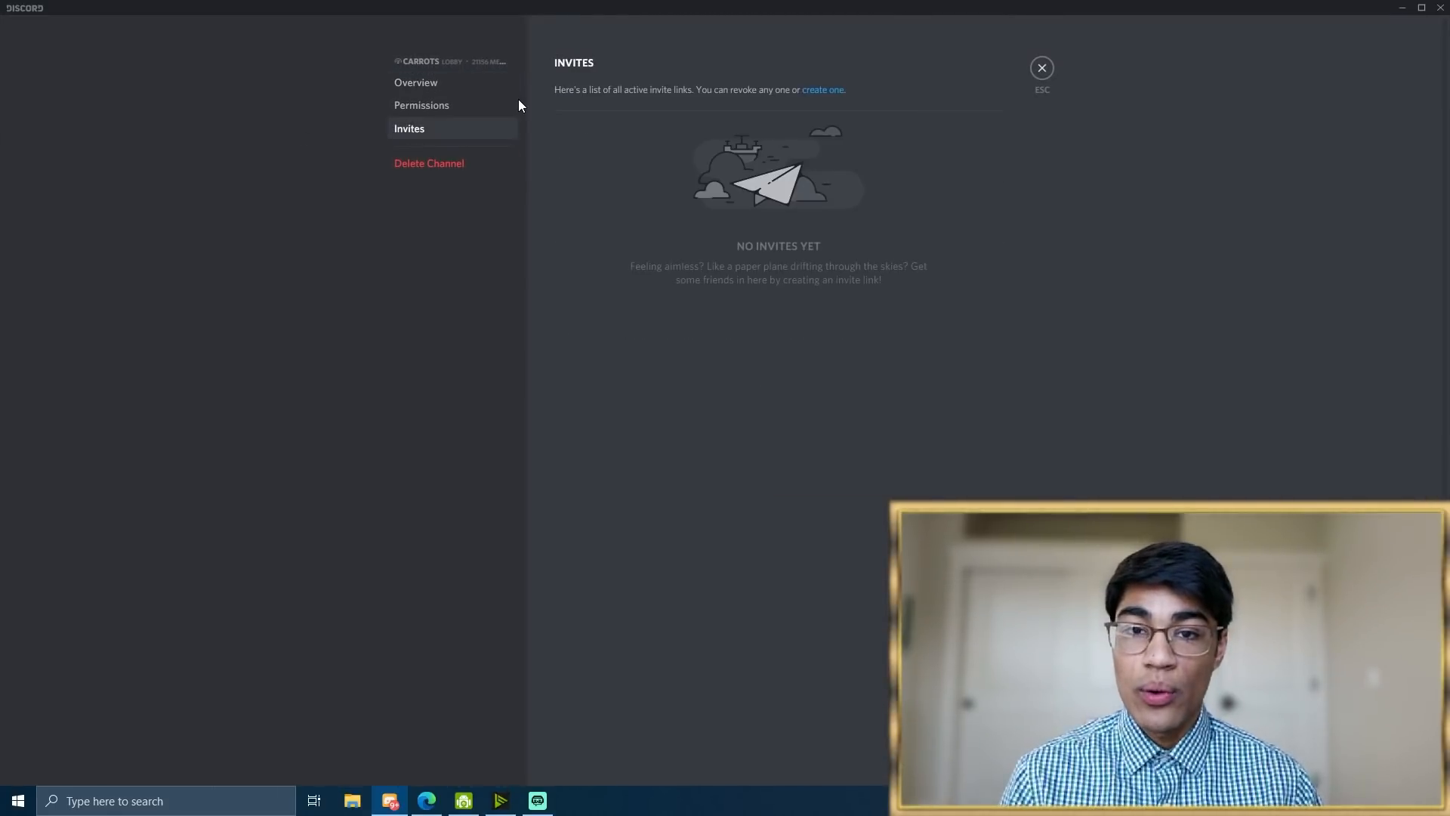
{"action": "left_click", "coordinate": [421, 105]}
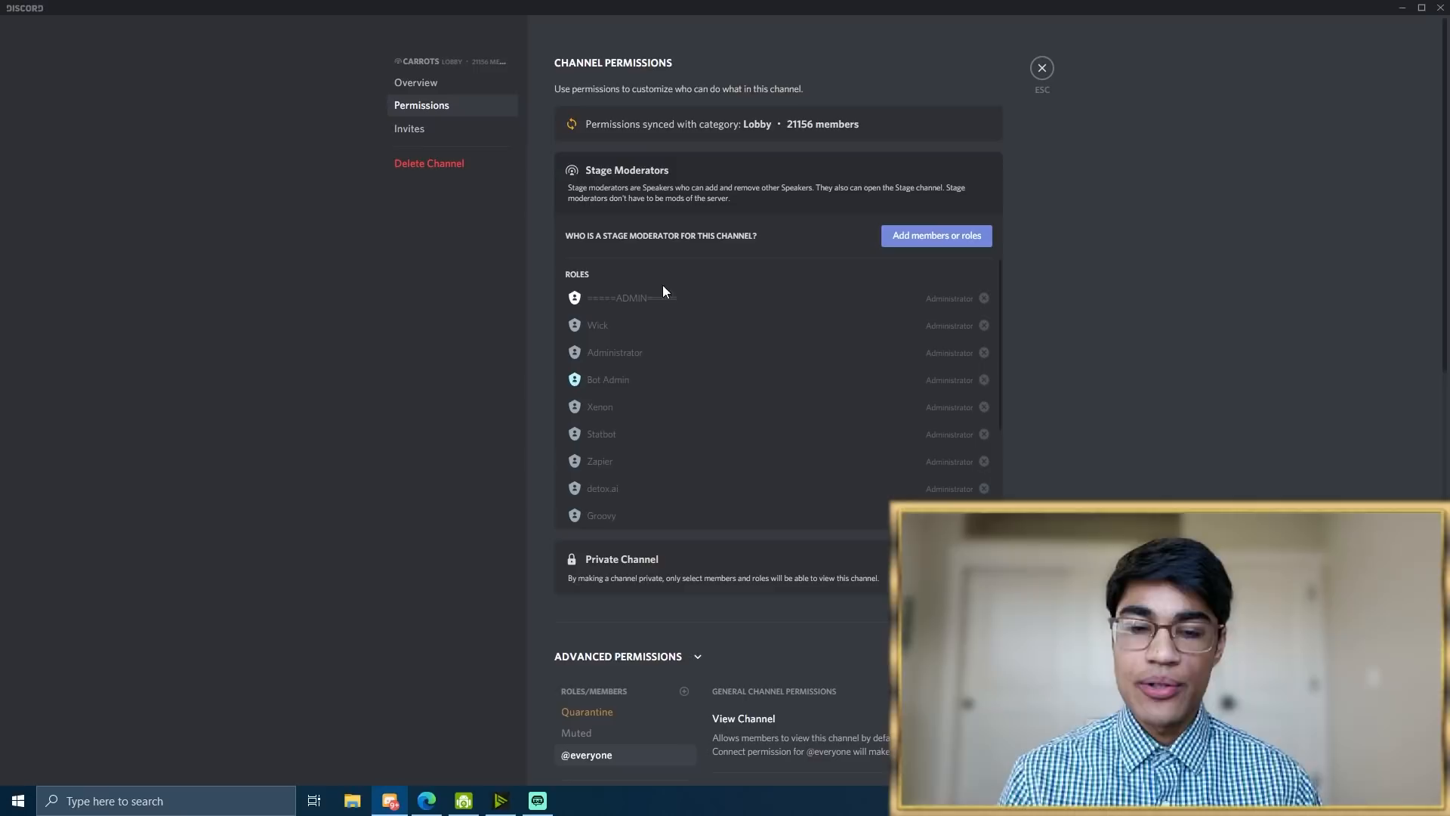
{"action": "scroll", "scroll_direction": "down", "scroll_amount": 3}
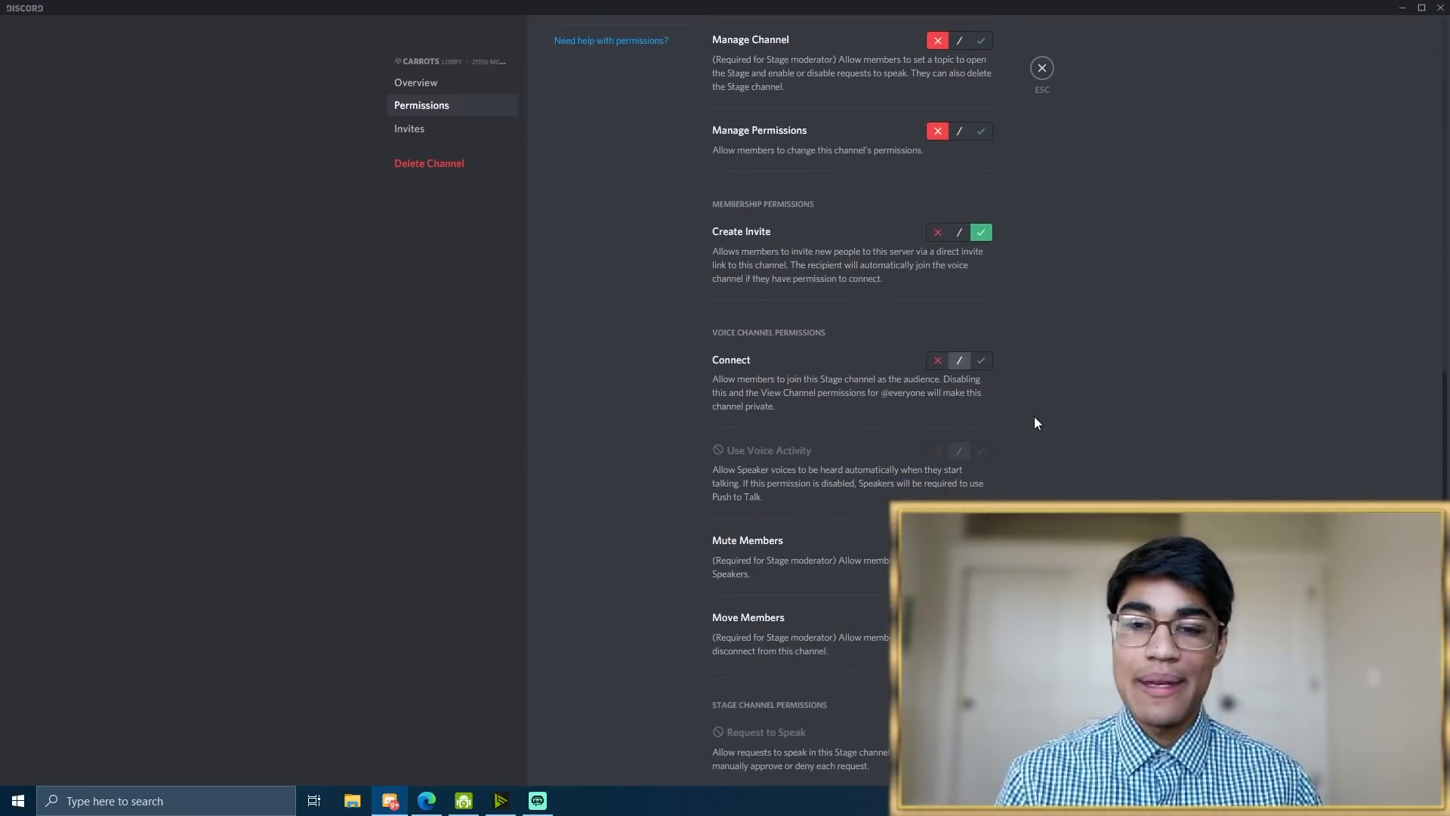
{"action": "scroll", "scroll_direction": "down", "scroll_amount": 3}
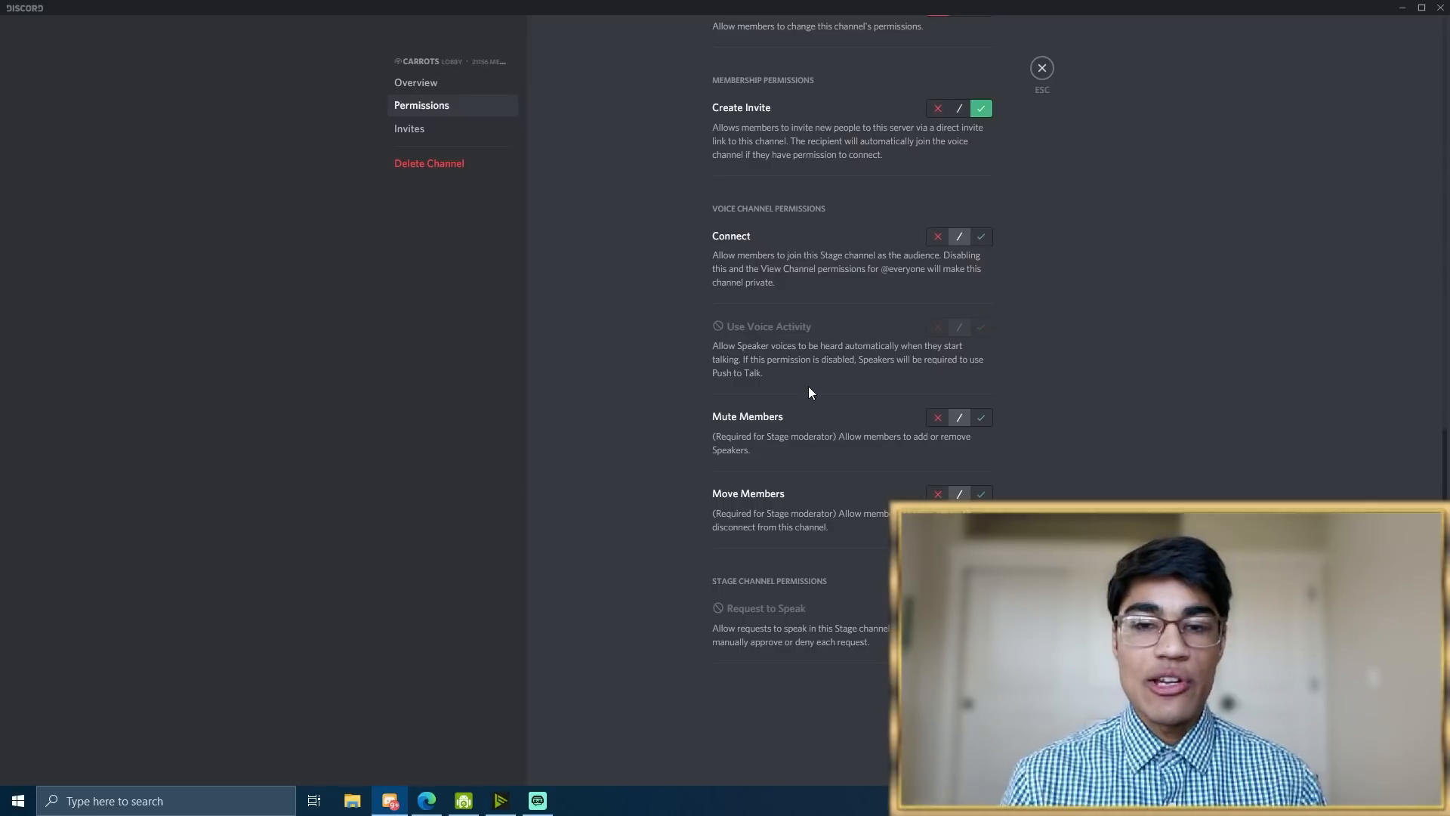
{"action": "scroll", "scroll_direction": "down", "scroll_amount": 3}
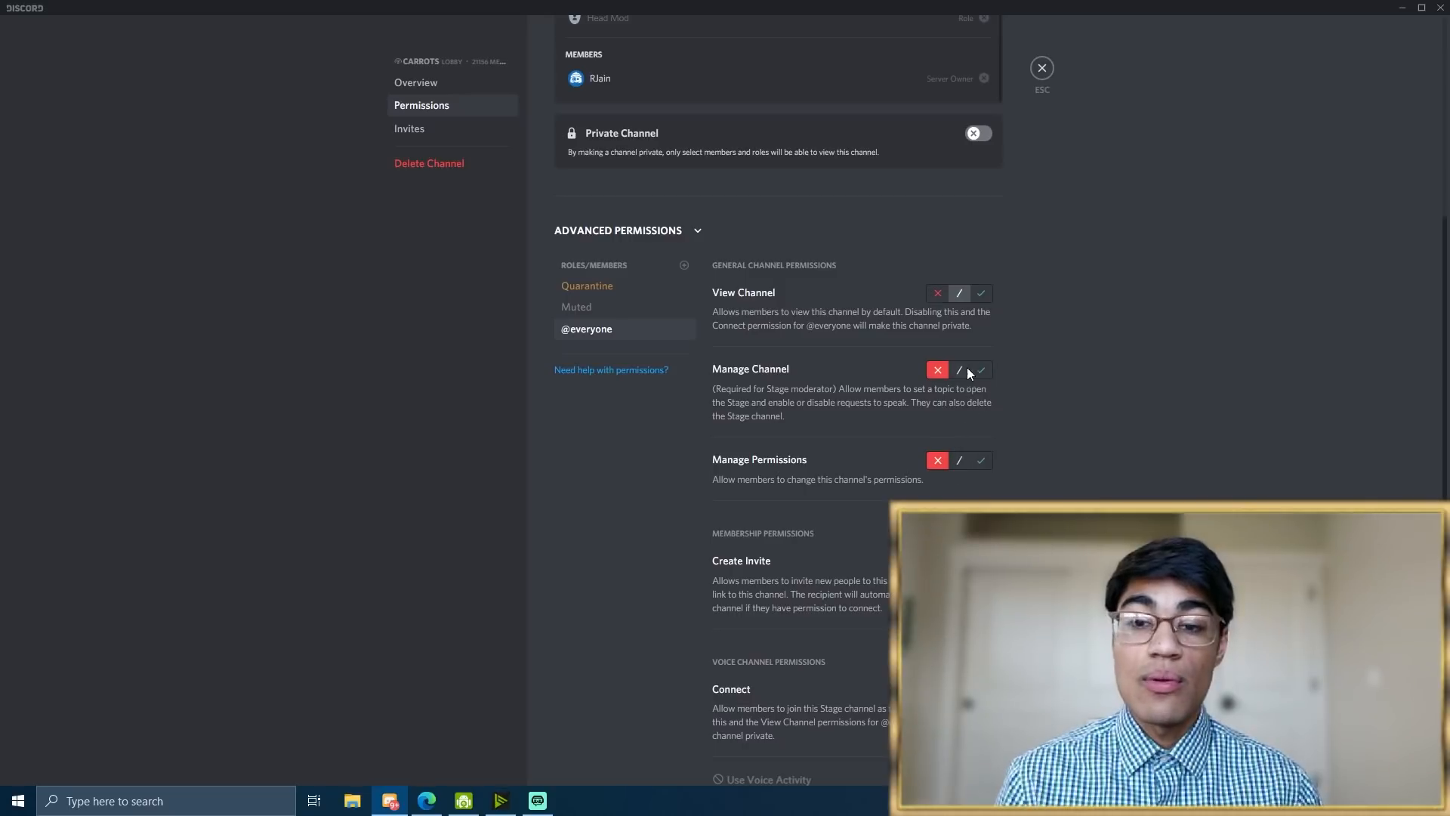
{"action": "scroll", "scroll_direction": "down", "scroll_amount": 3}
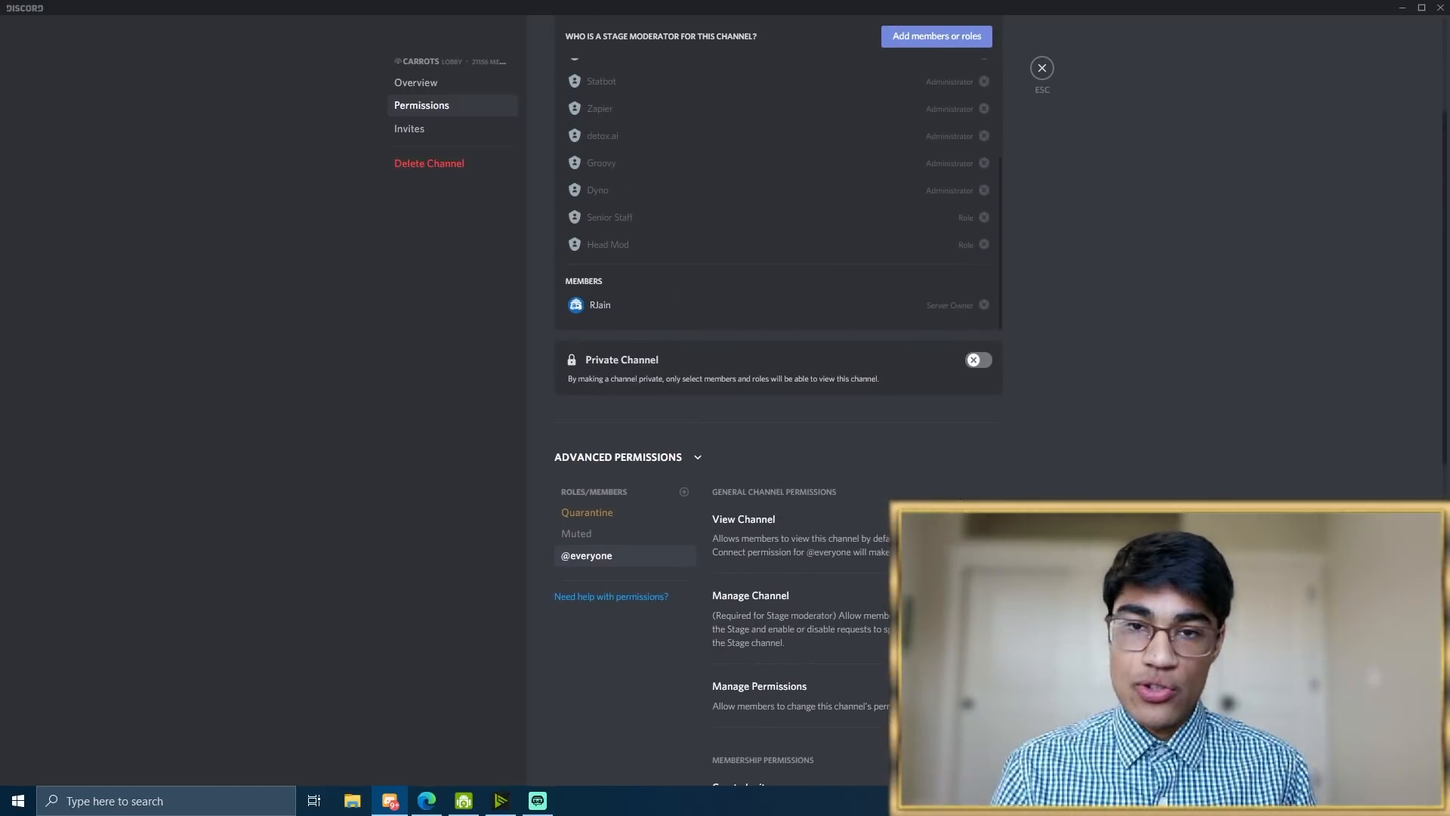
{"action": "left_click", "coordinate": [1041, 68]}
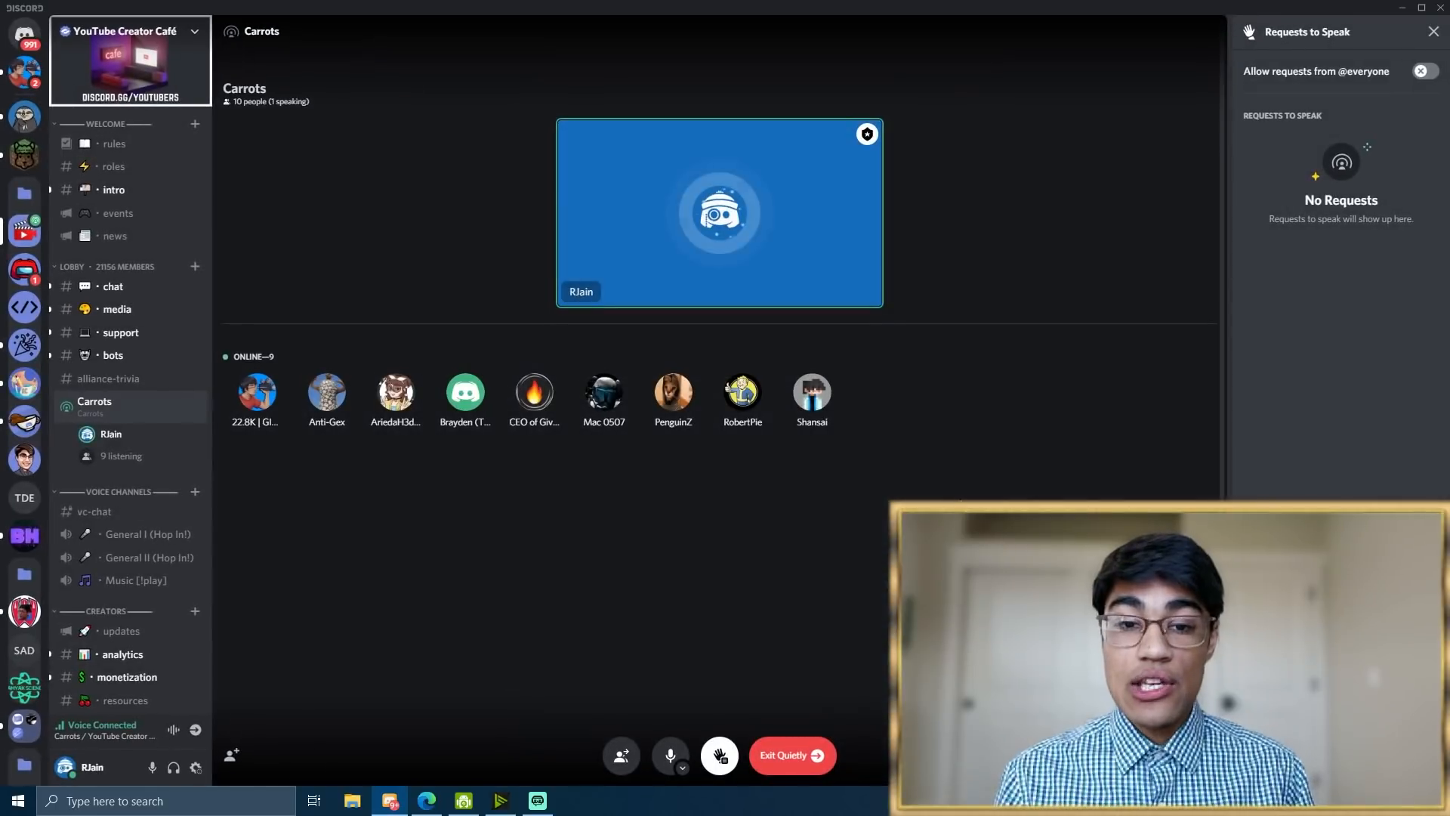
{"action": "left_click", "coordinate": [1425, 71]}
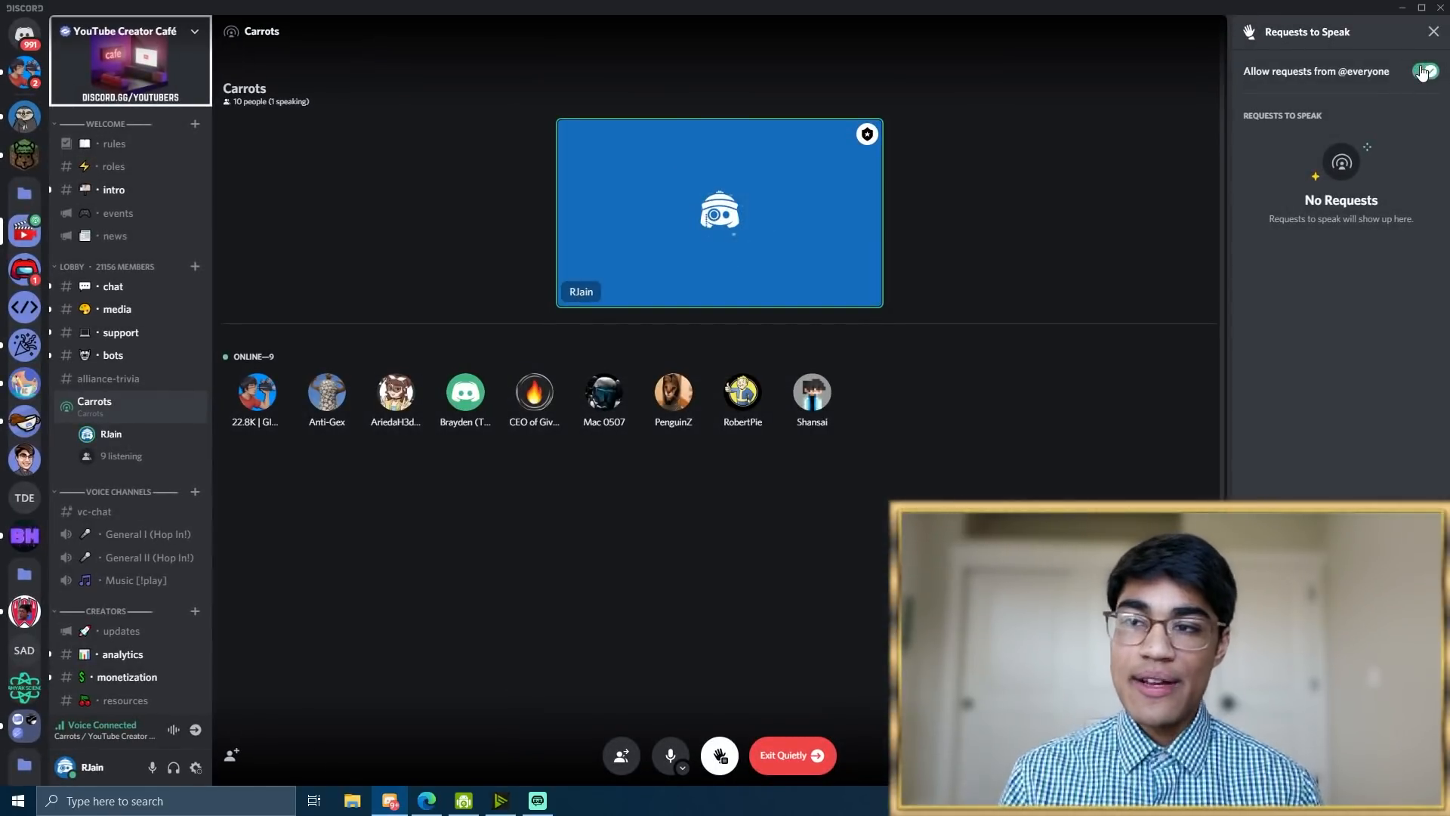
{"action": "left_click", "coordinate": [1425, 71]}
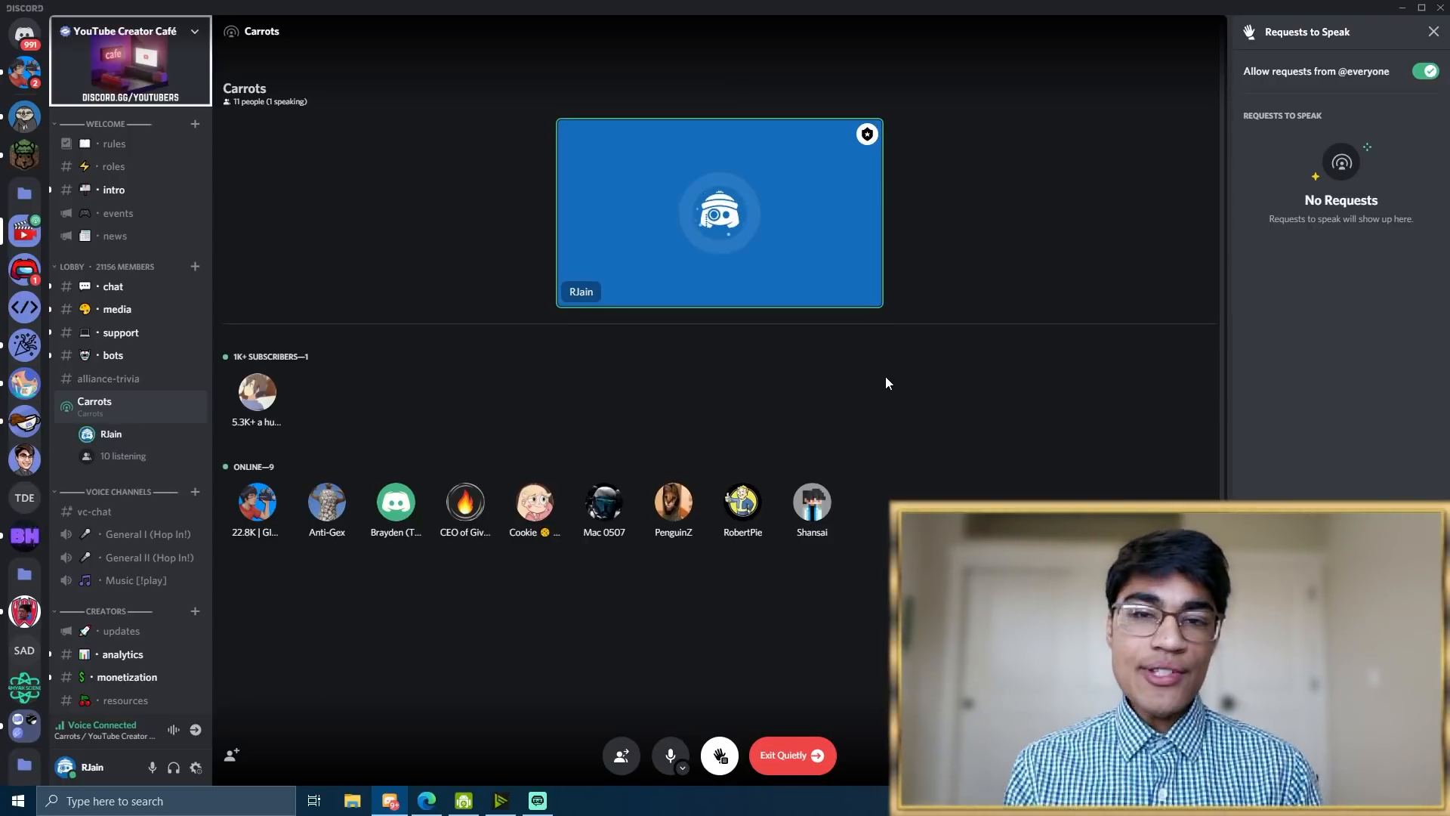
View the events channel and enlarge the Large Creator Q&A poster
{"action": "left_click", "coordinate": [118, 213]}
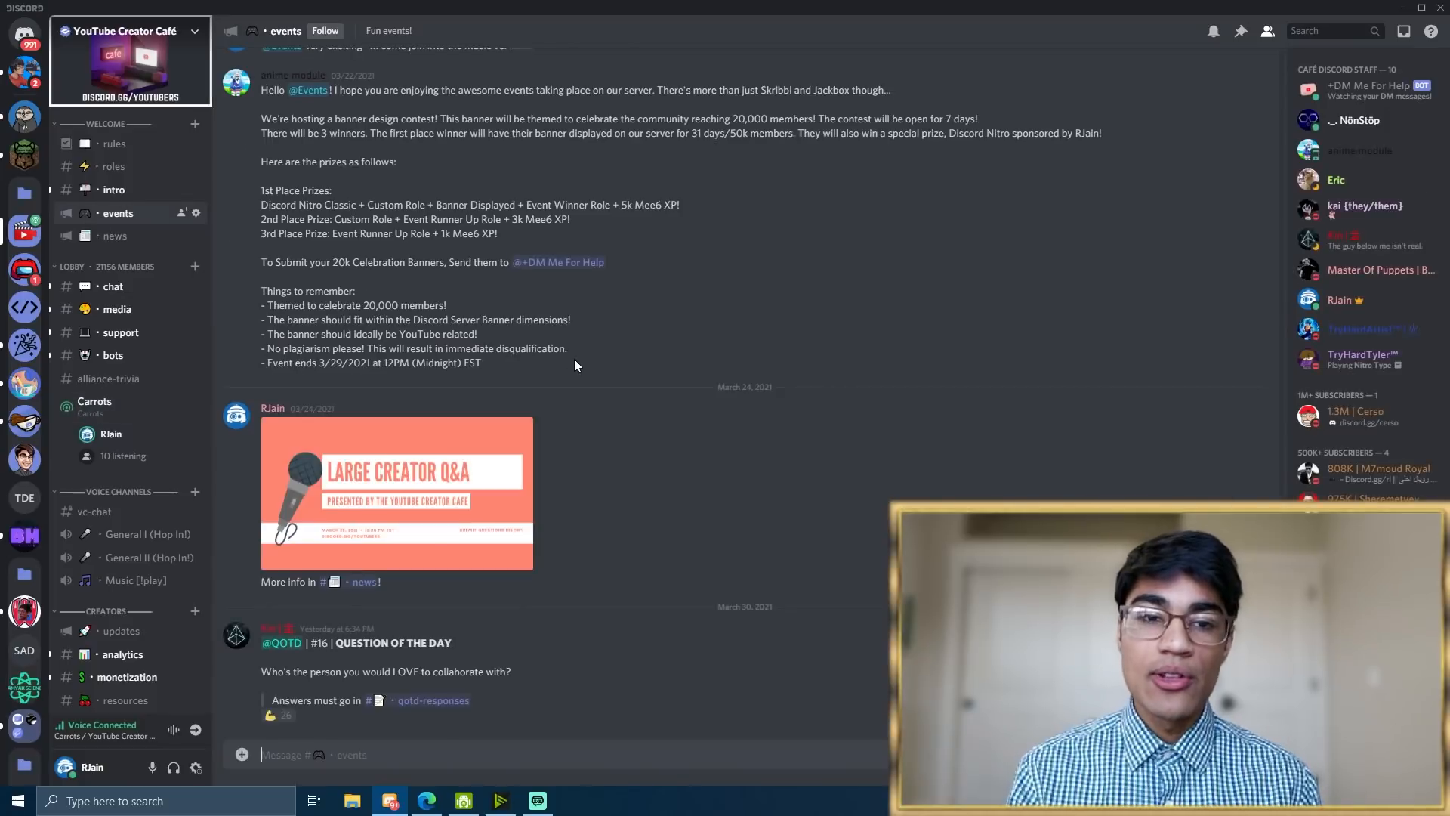
{"action": "left_click", "coordinate": [398, 491]}
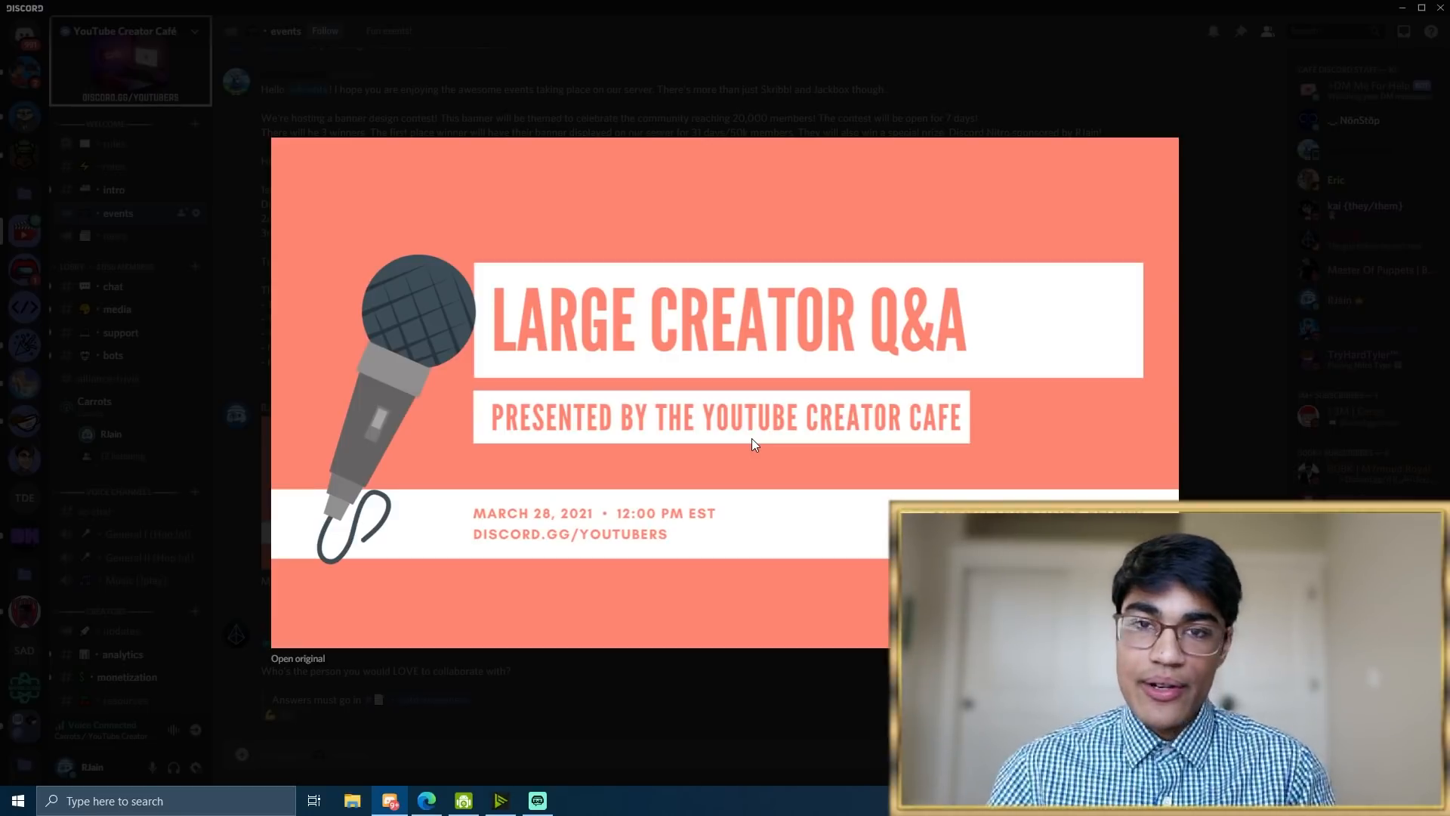
{"action": "mouse_move", "coordinate": [729, 229]}
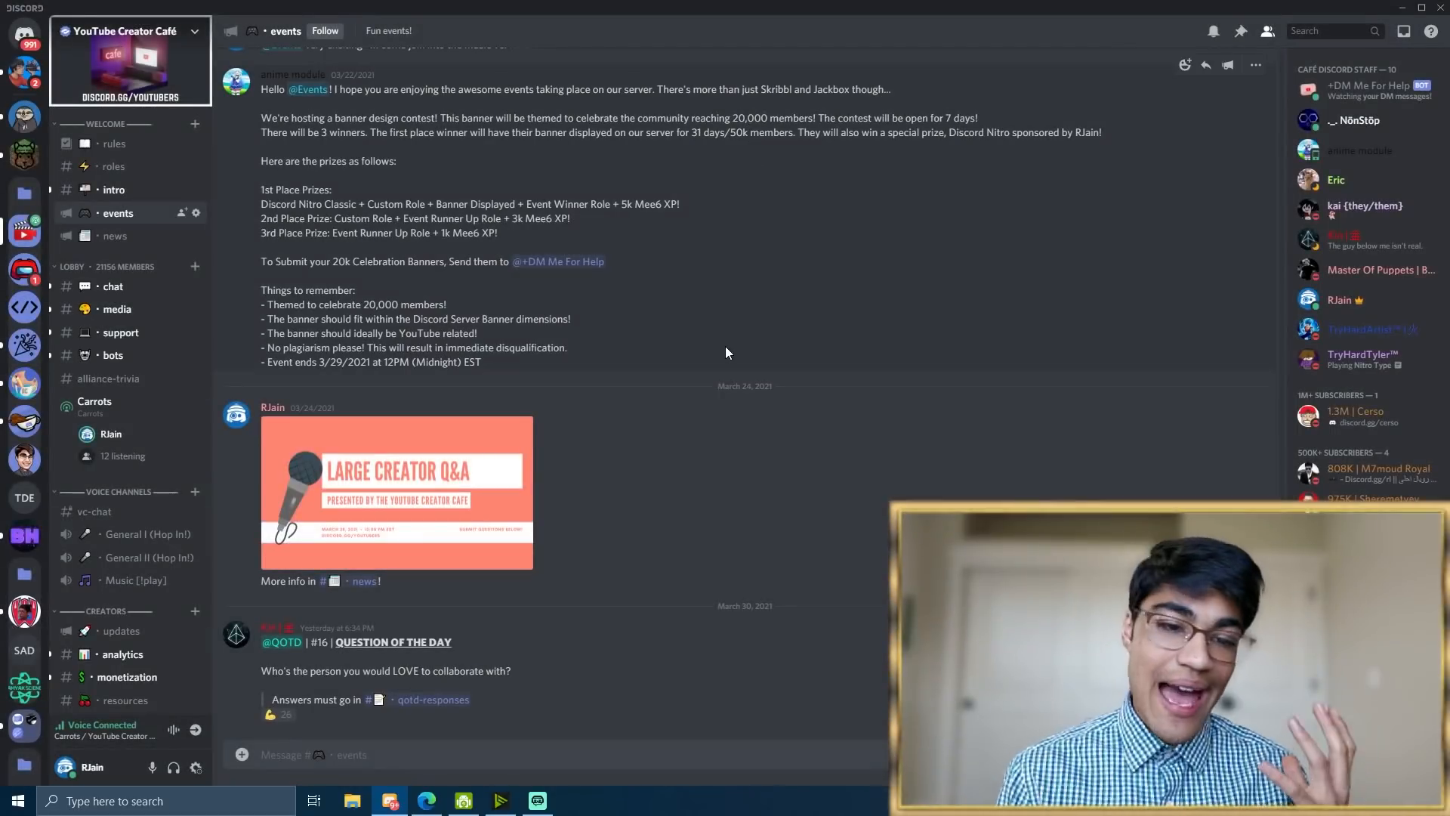
{"action": "mouse_move", "coordinate": [694, 417]}
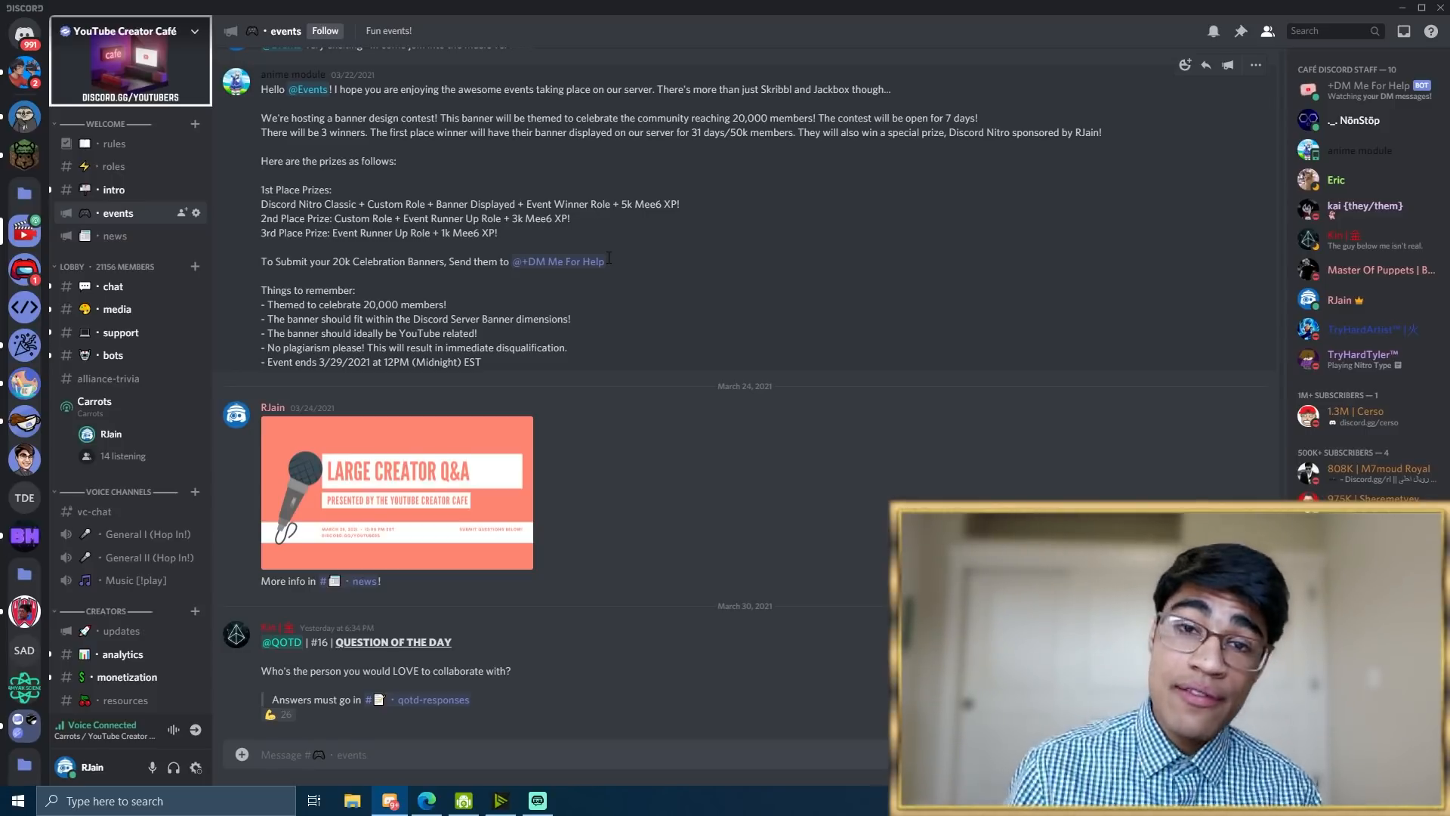
View the chat channel, then open Server Settings on the Roles page
{"action": "left_click", "coordinate": [112, 286]}
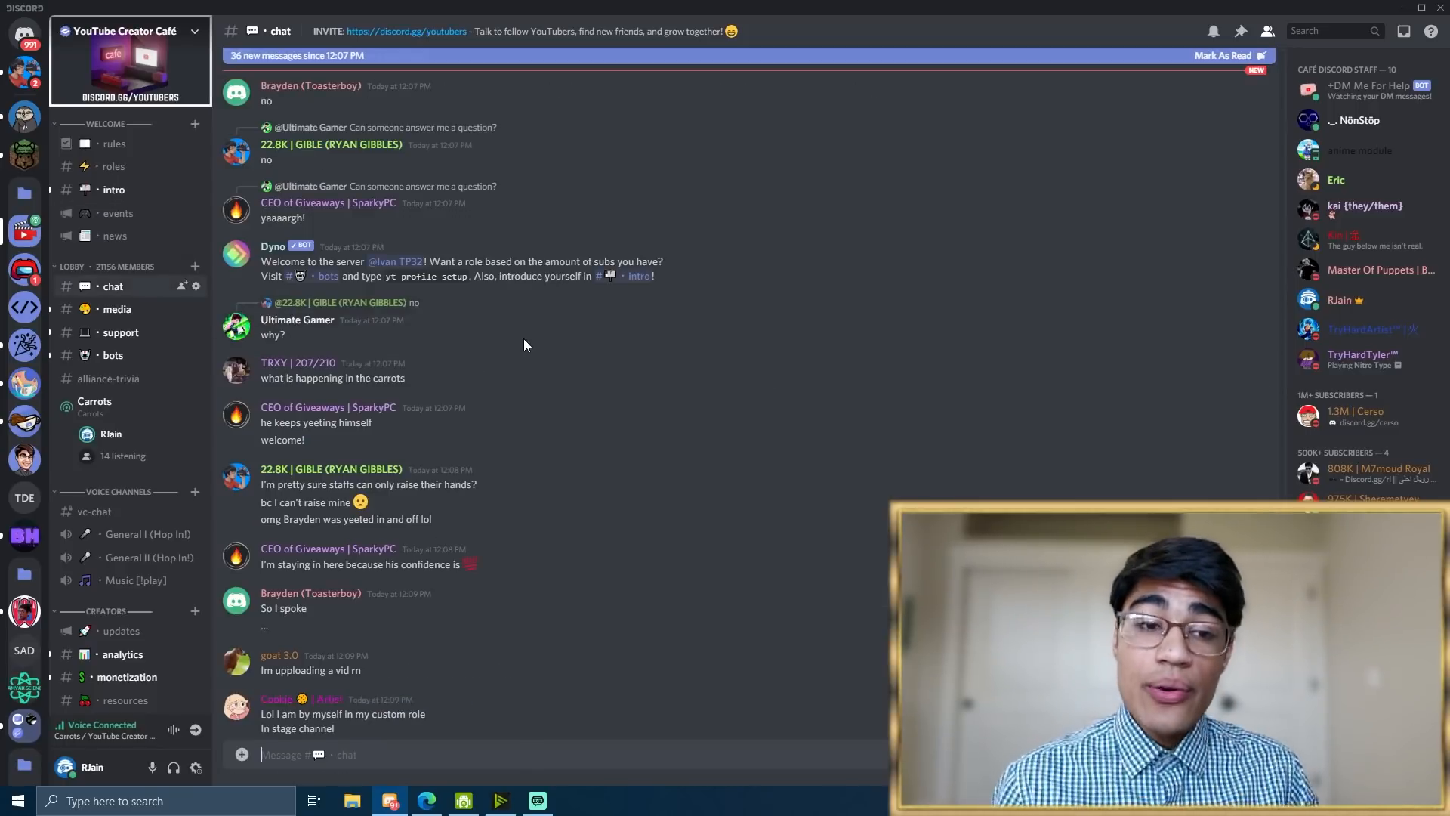
{"action": "scroll", "scroll_direction": "down", "scroll_amount": 3}
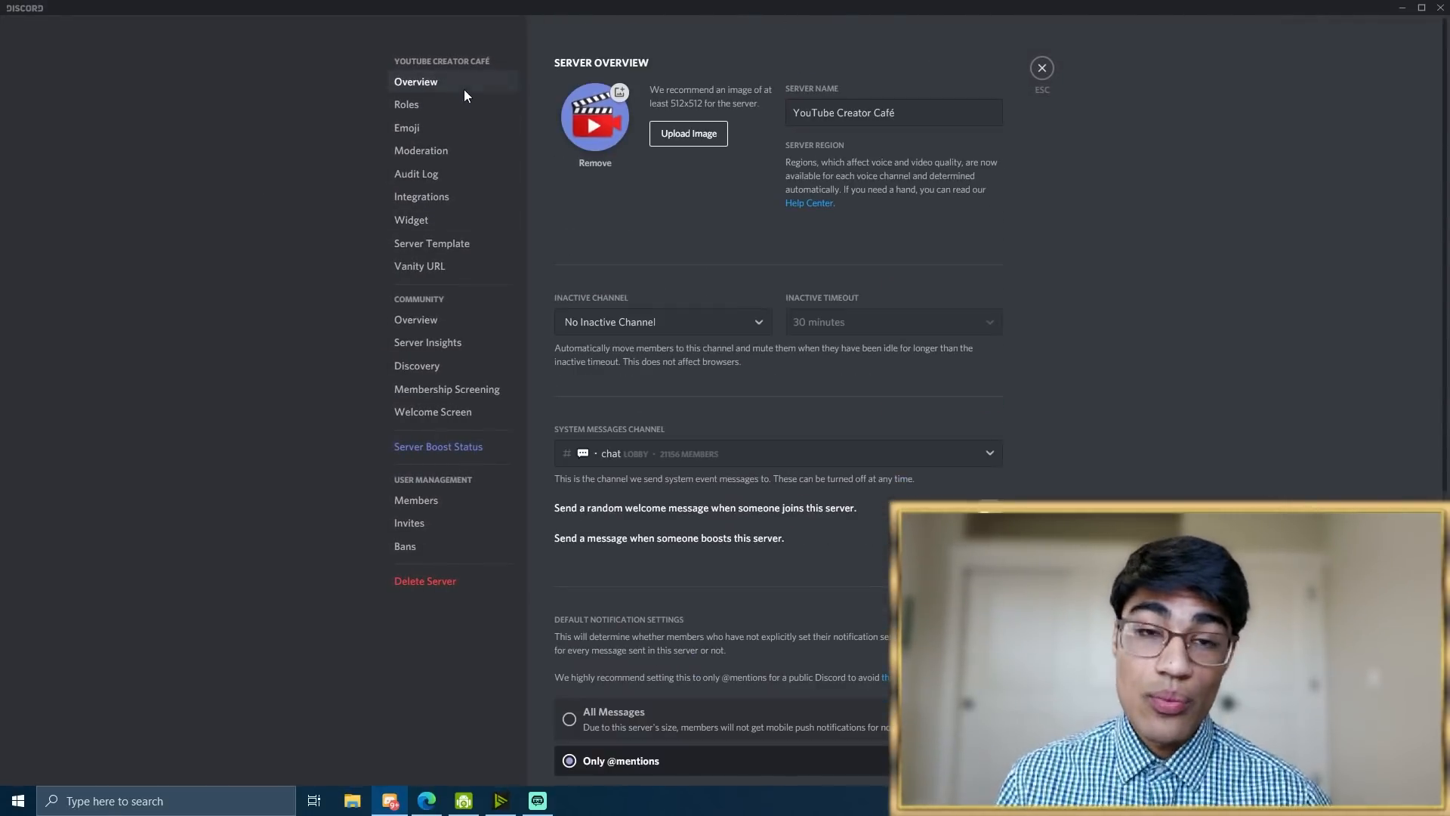
{"action": "left_click", "coordinate": [406, 104]}
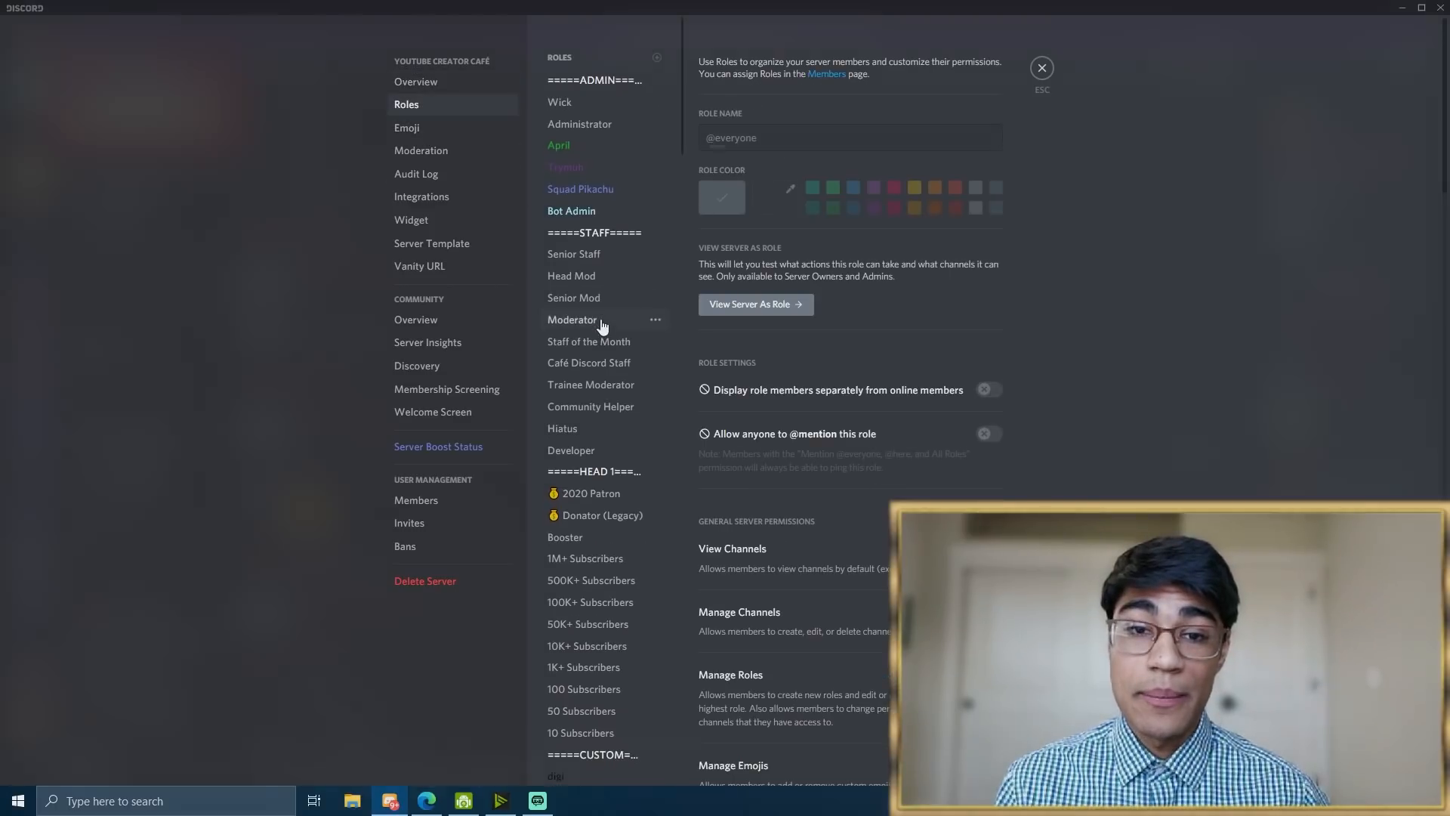